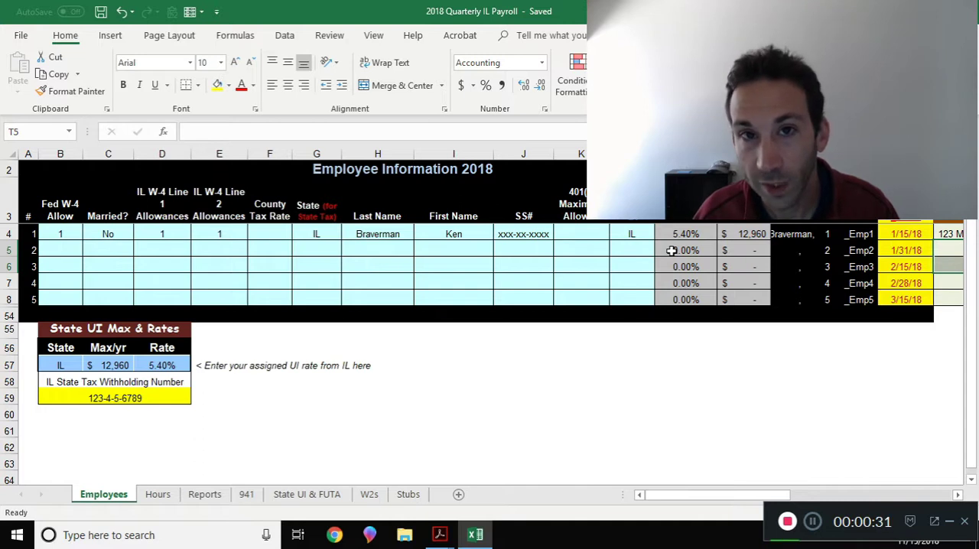
mouse_move(652, 251)
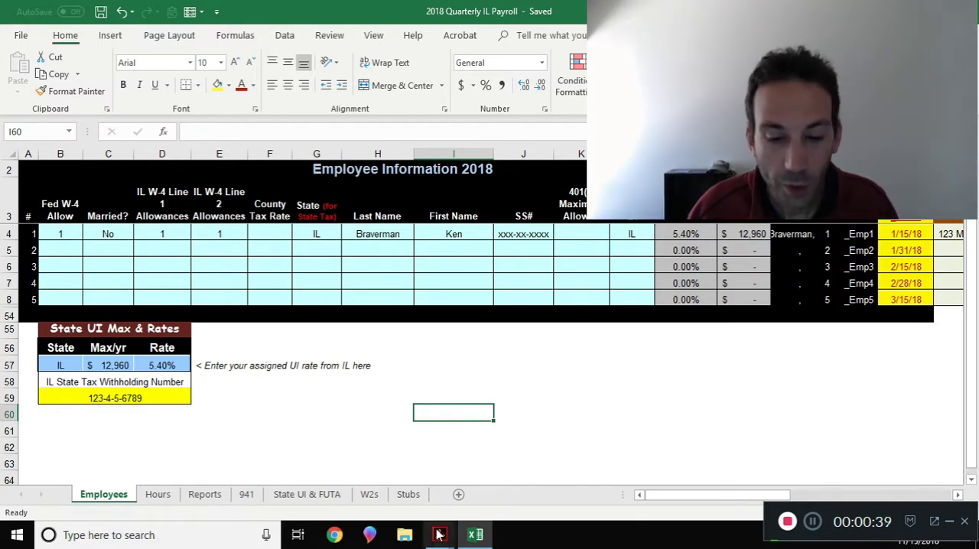
Check 'No one else can claim me' on the IL-W-4, enter 1 on Lines 1 and 2, and return to the workbook
click(438, 535)
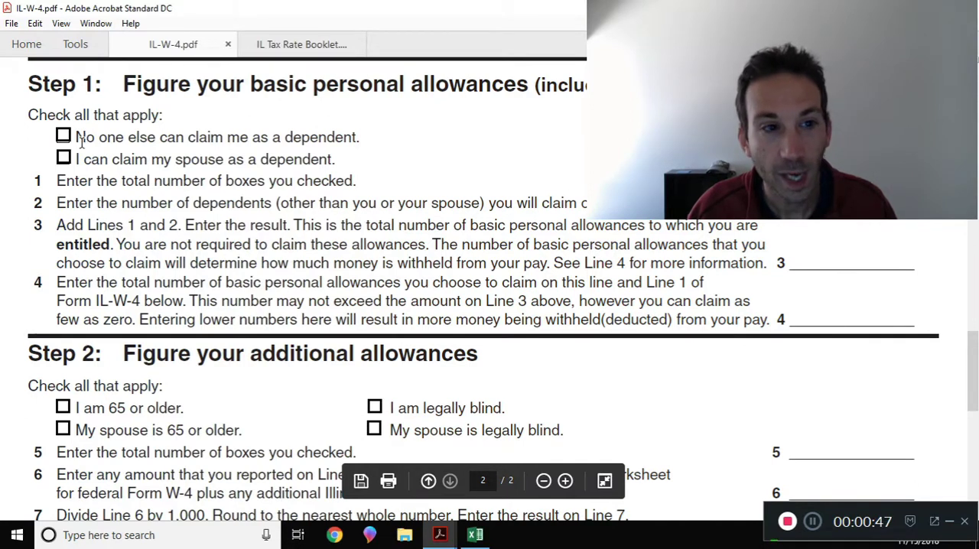
mouse_move(64, 136)
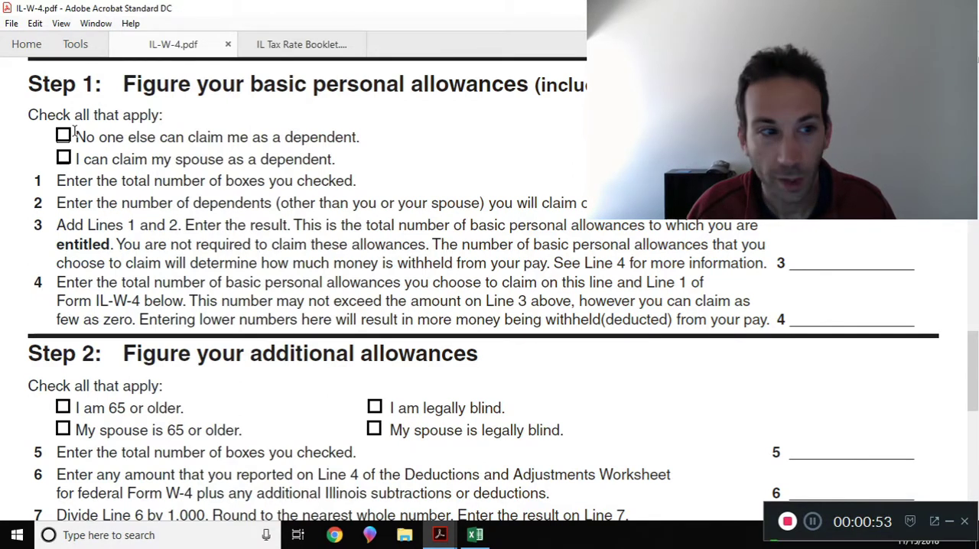
click(64, 134)
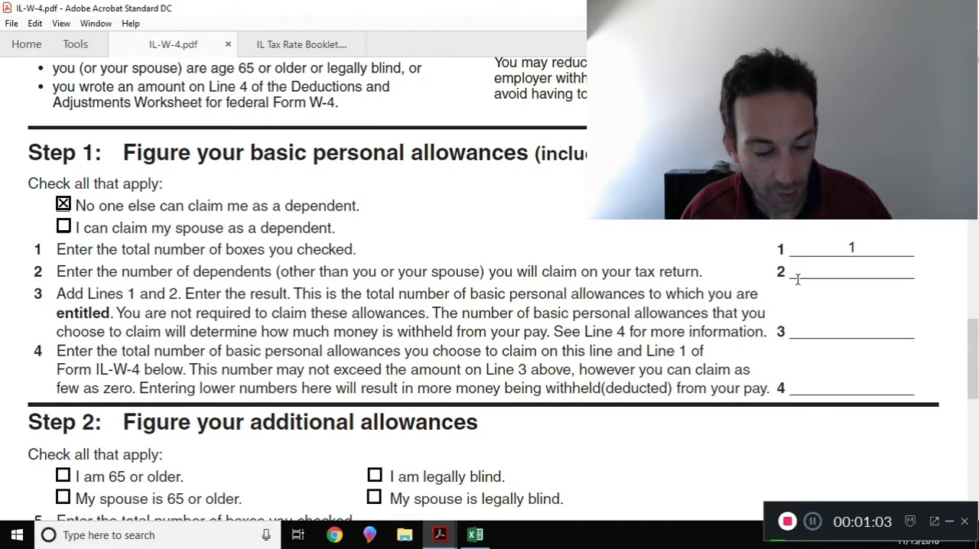
text(1)
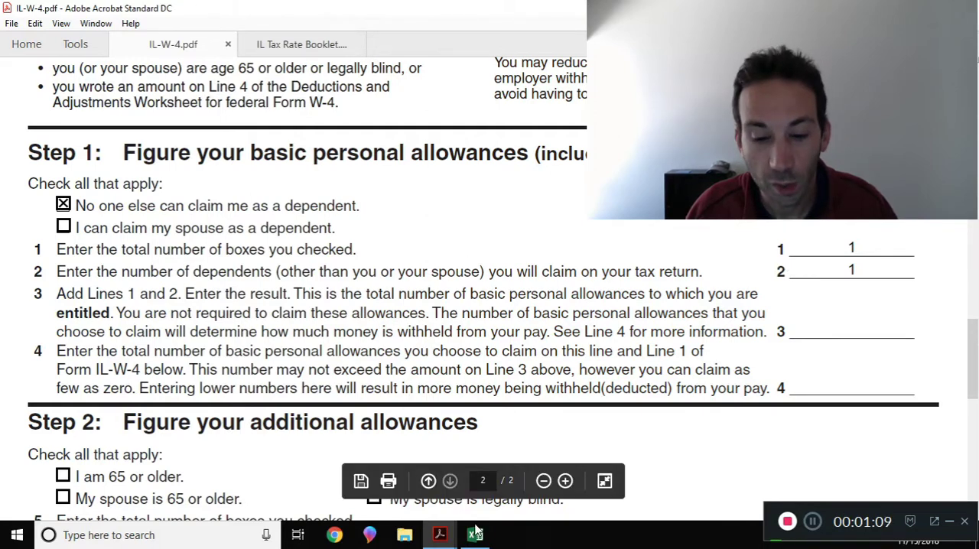
click(474, 536)
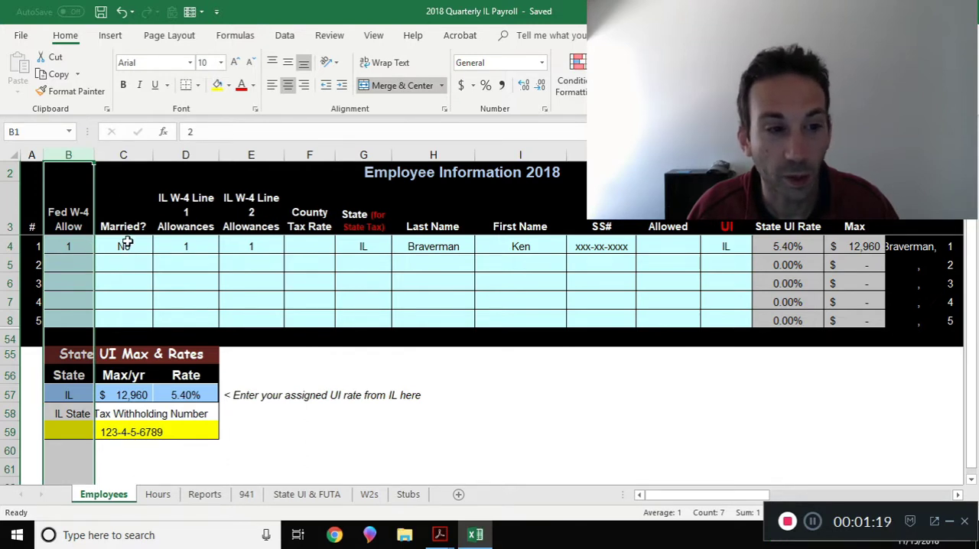
click(185, 245)
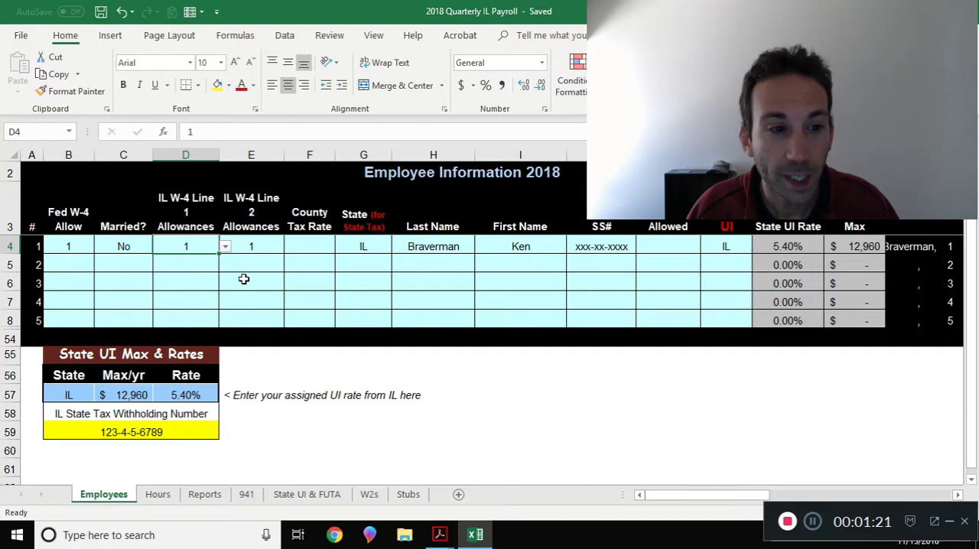
mouse_move(208, 257)
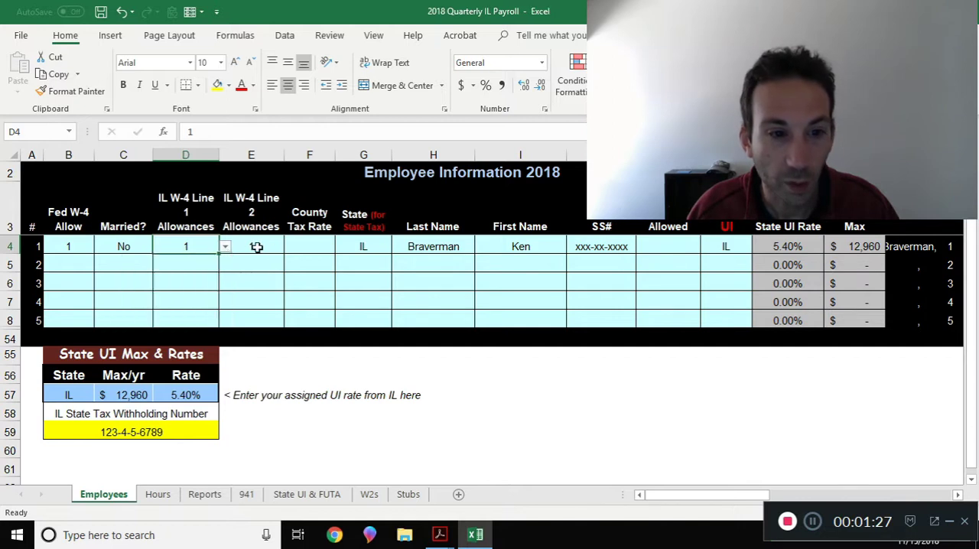
click(251, 245)
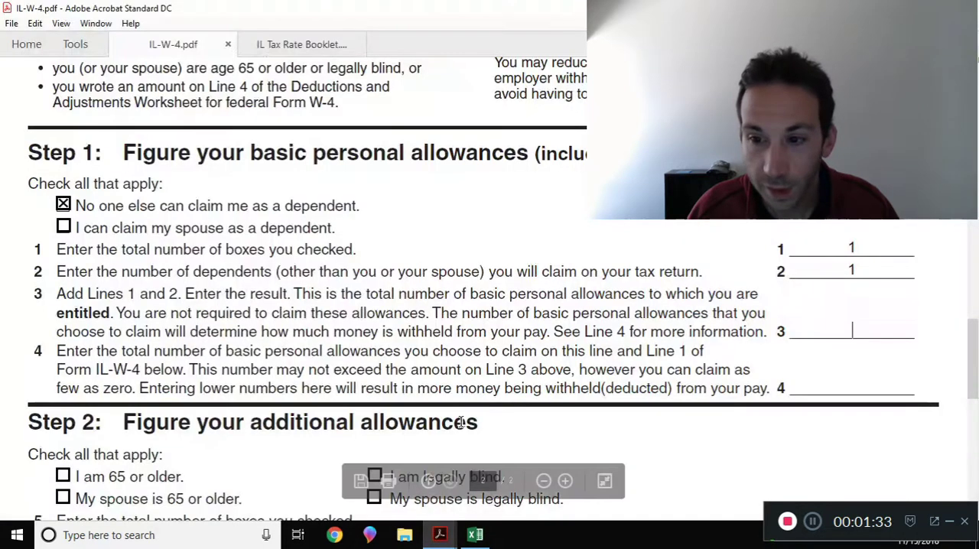
click(474, 535)
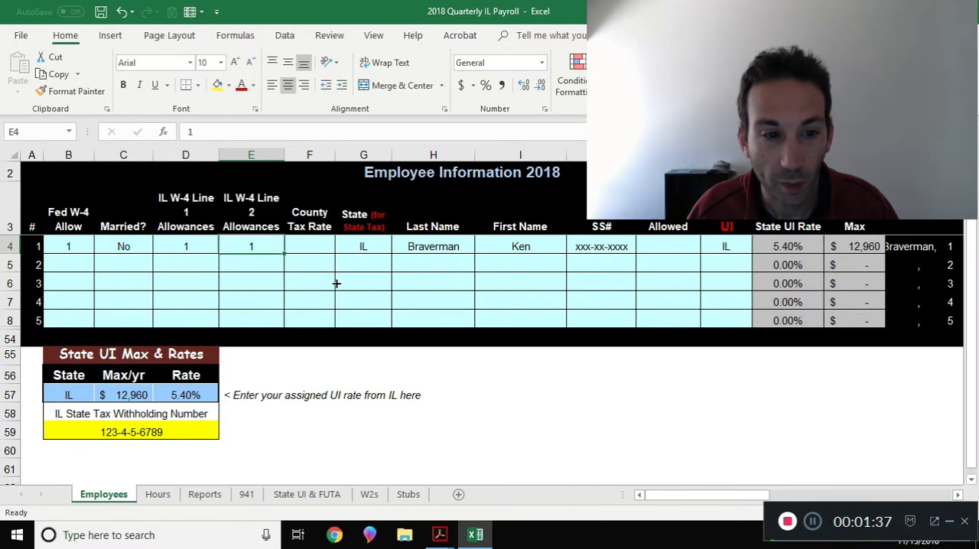
Enter the row-5 employee: 2 allowances, married Yes, 2 and 2 on IL lines, IL, 'person 2', 'first Name'
click(67, 264)
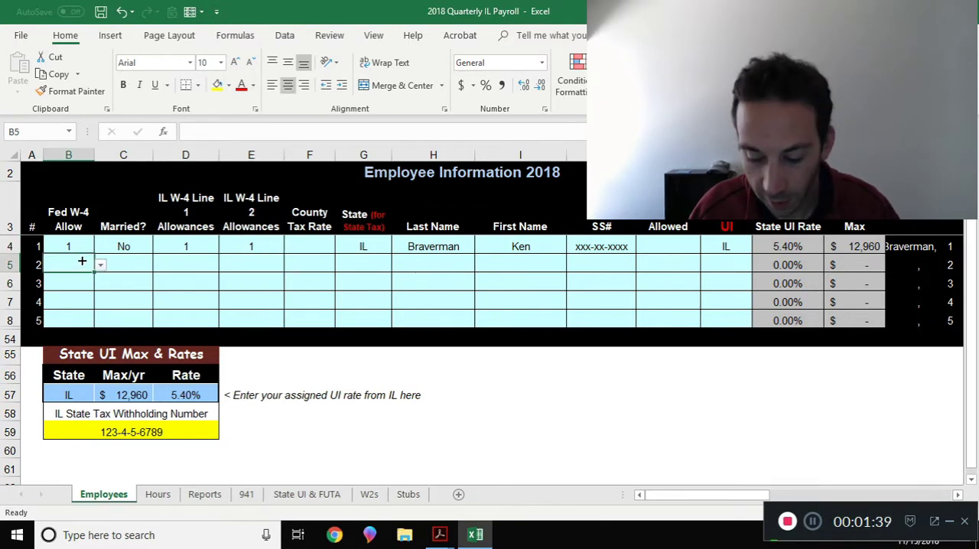
text(Yes)
text(2)
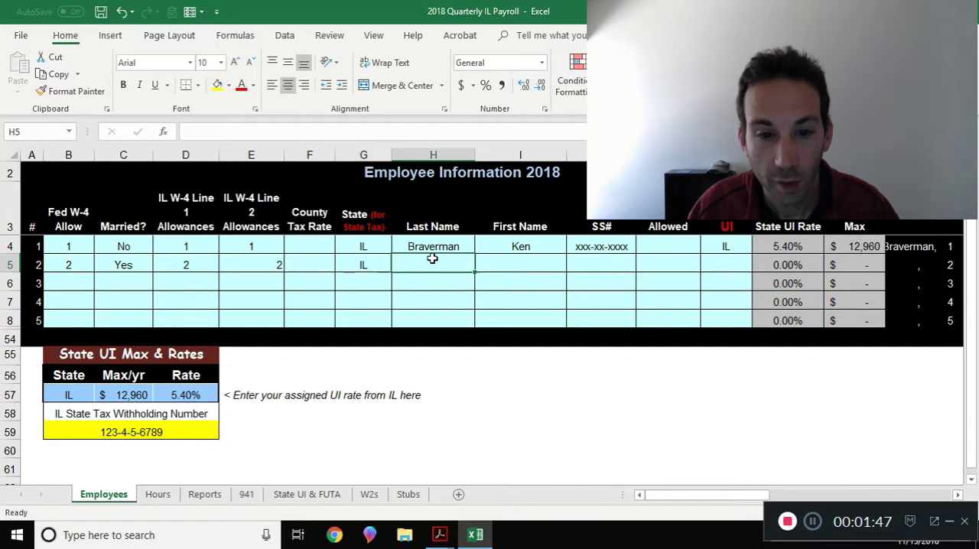
text(person 2)
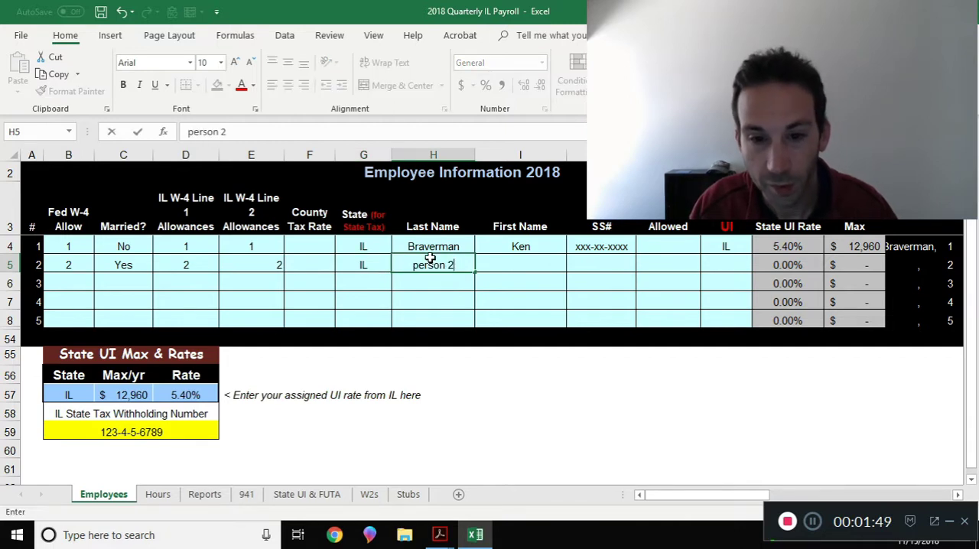
text(first Name)
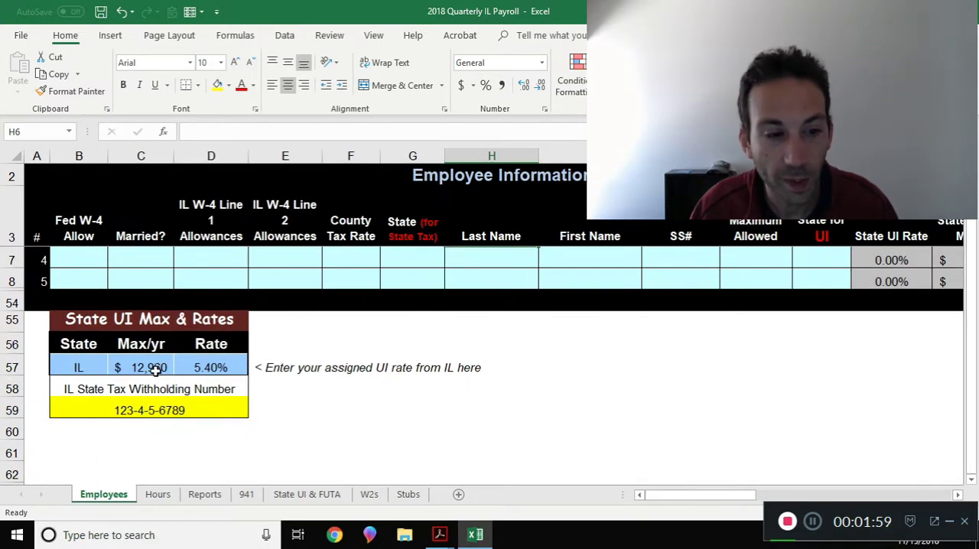
click(140, 367)
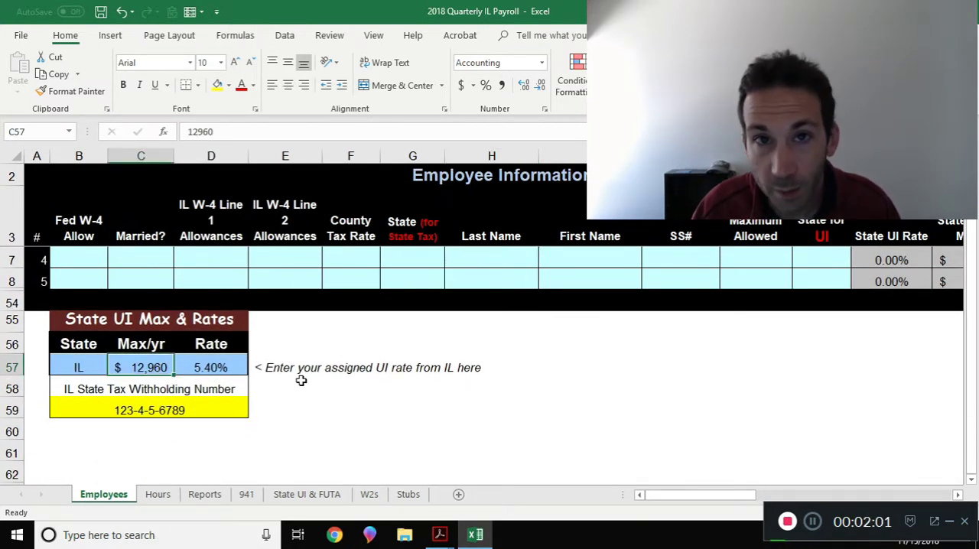
mouse_move(177, 375)
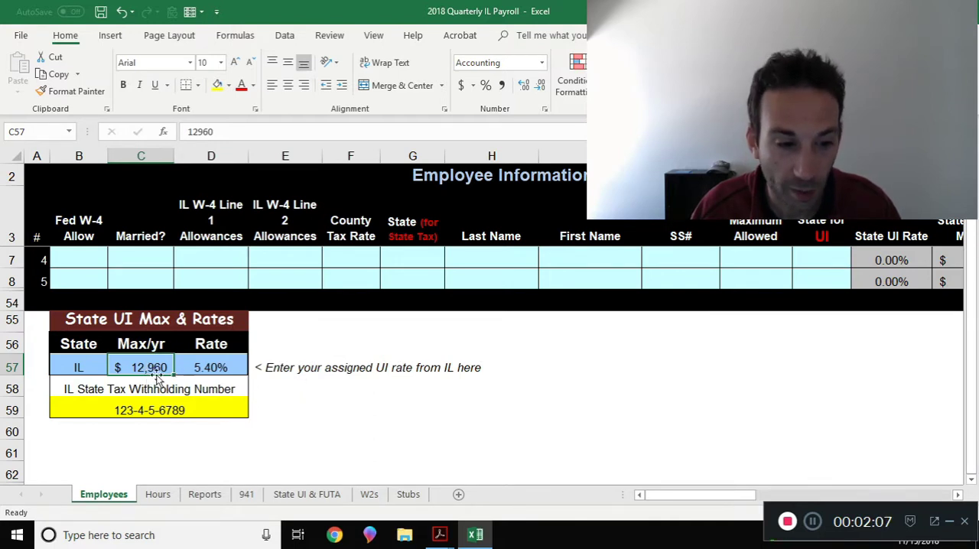
click(211, 367)
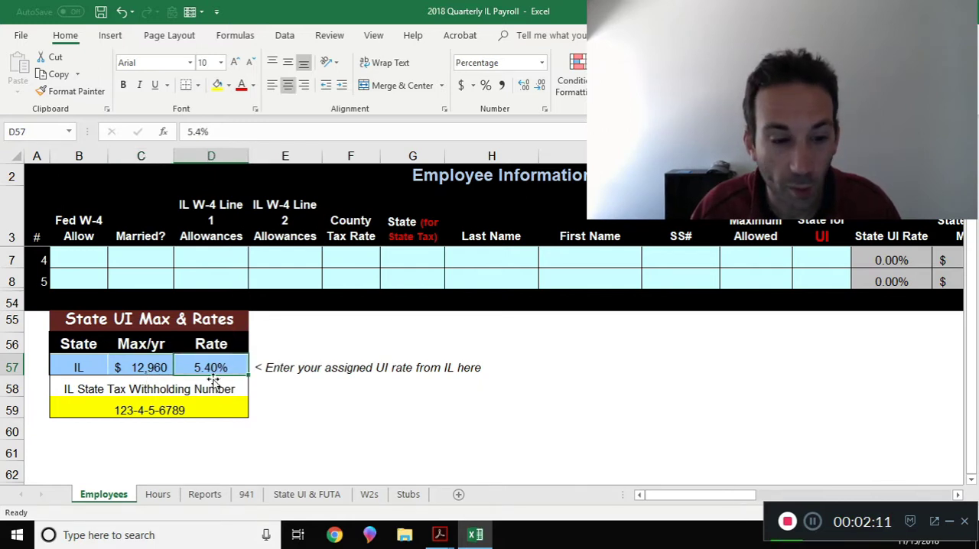
mouse_move(277, 410)
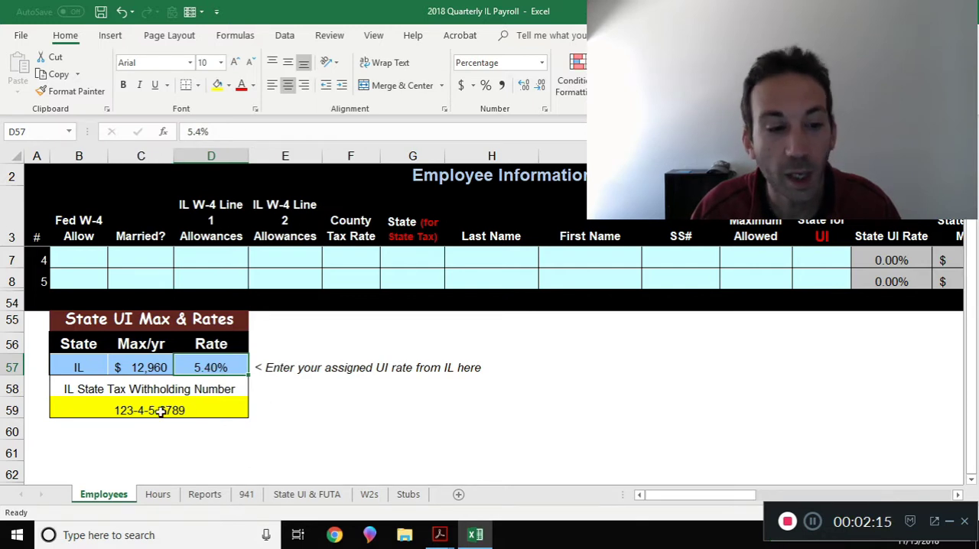
click(150, 410)
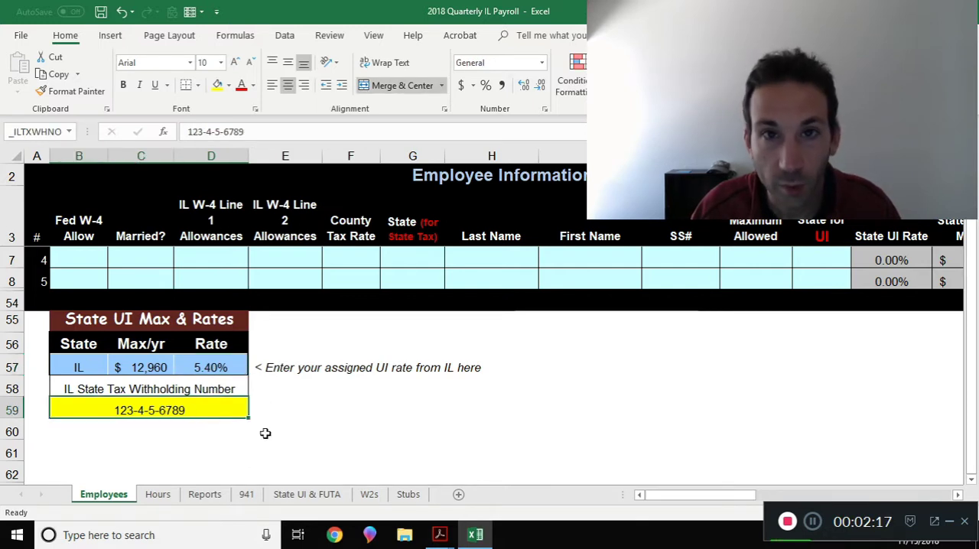
click(149, 410)
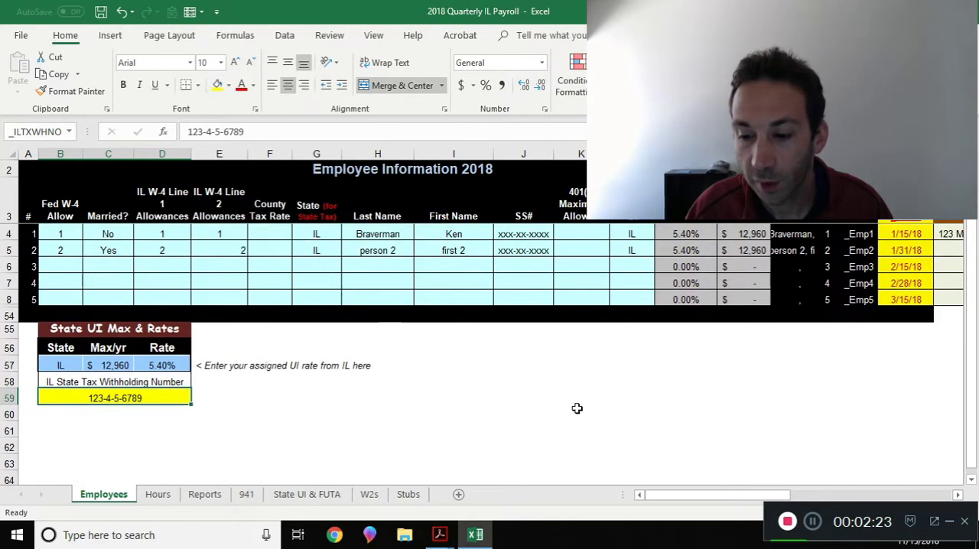
Copy the first employee's 123 Main St address from T4 down to T5 for the second employee
scroll(right, 3)
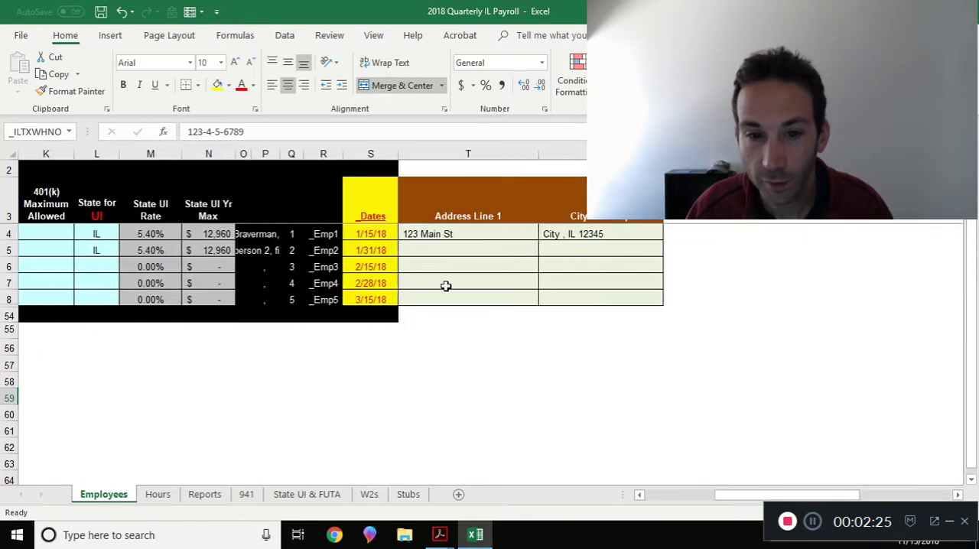
key(ctrl+c)
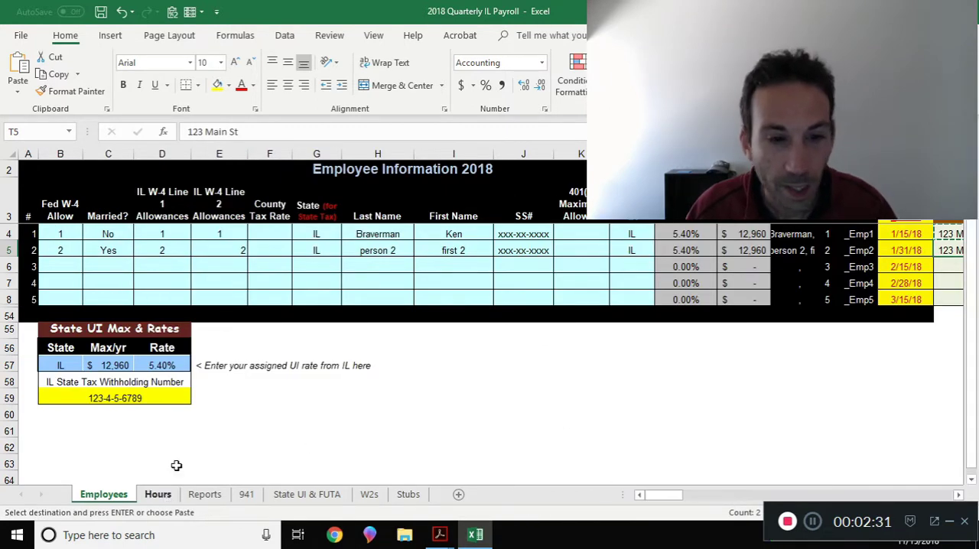
Show the Hours sheet and inspect the =Employees!$S$4 pay-period-ending formula in C4
click(157, 494)
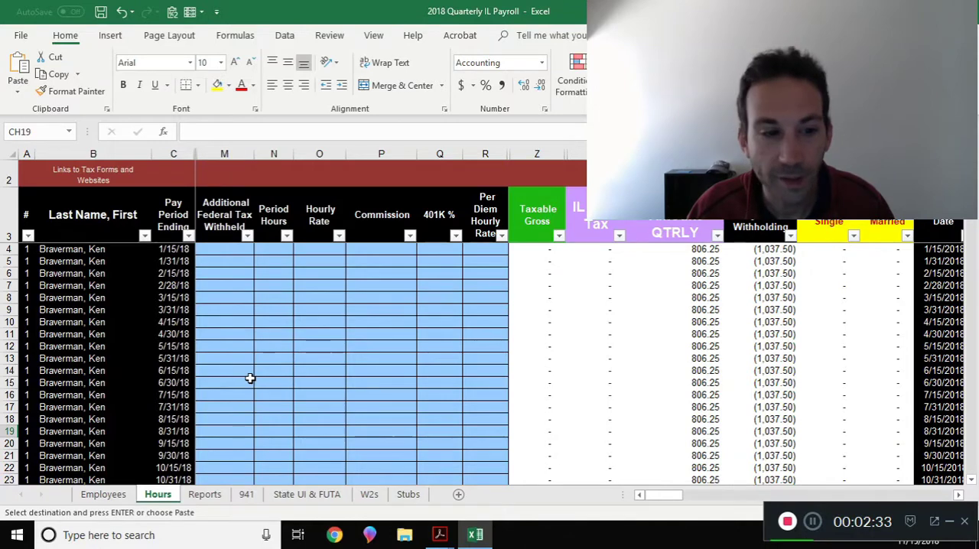
mouse_move(260, 365)
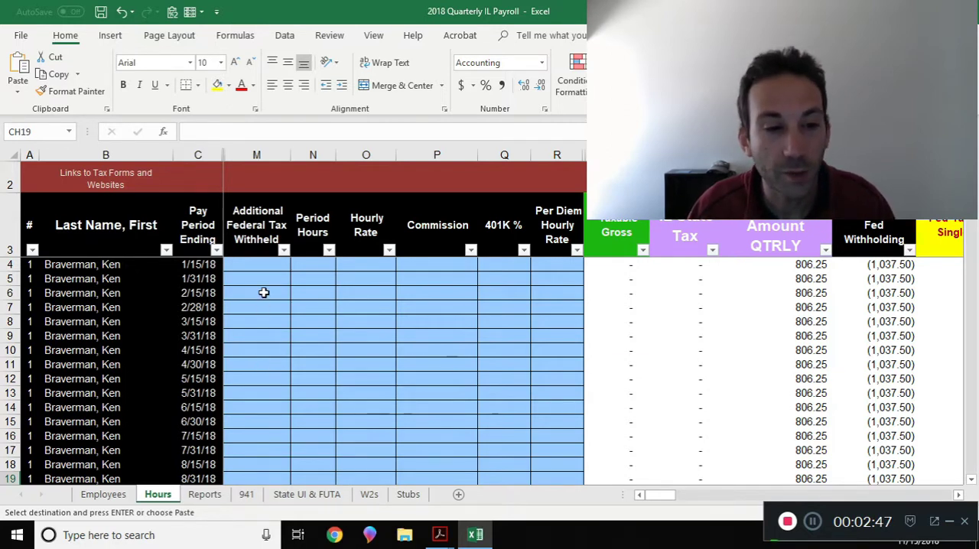
click(197, 155)
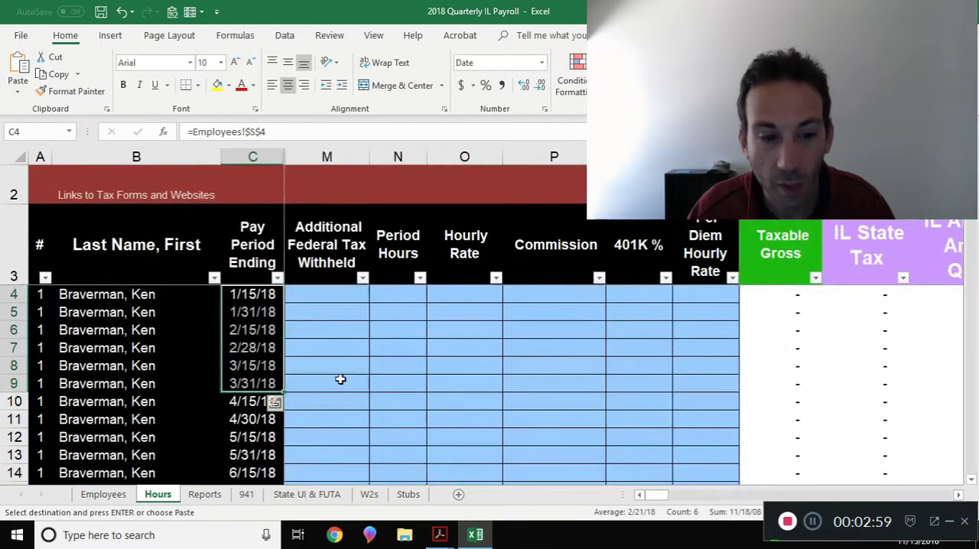
click(251, 401)
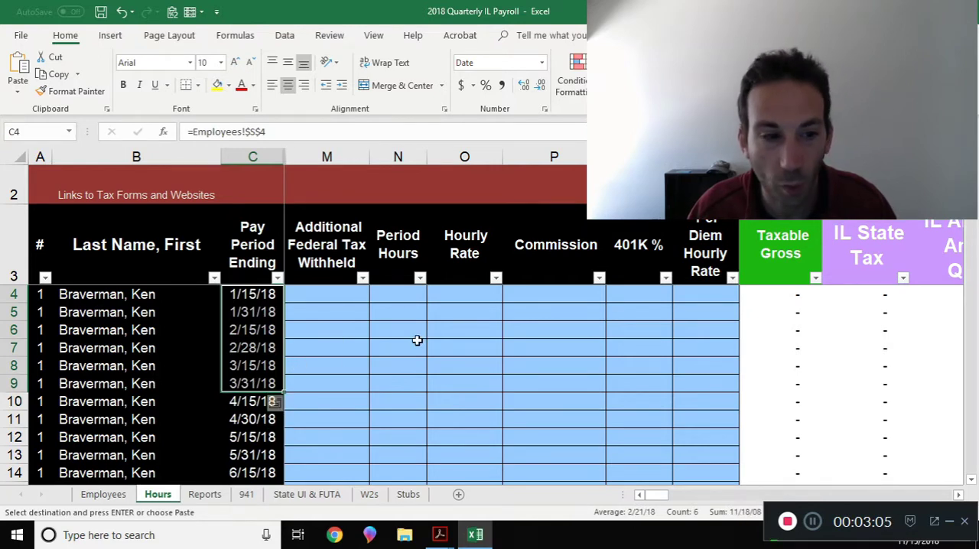
Enter 300 hours at $25.00 and a 2,500 commission on the 2/15/18 row for 10,000.00 taxable gross
click(397, 347)
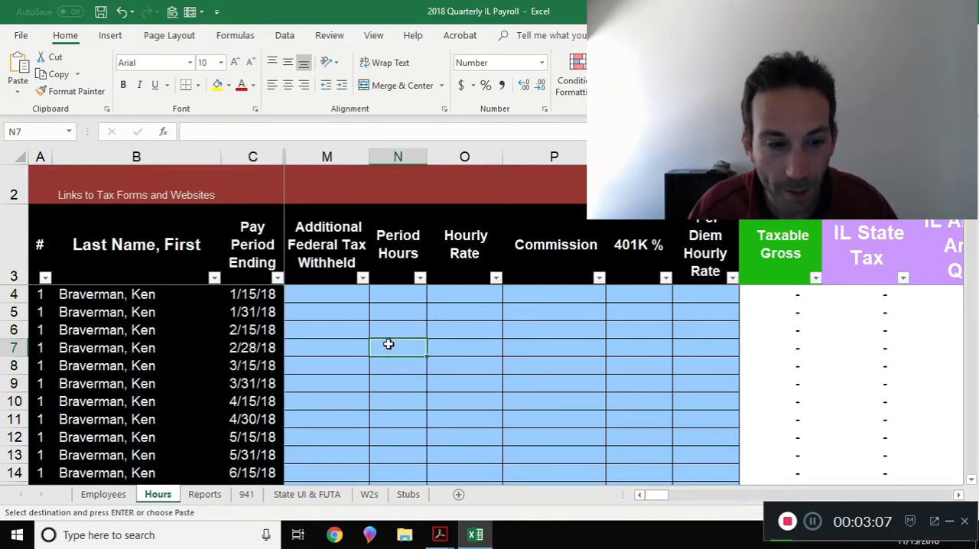
click(398, 330)
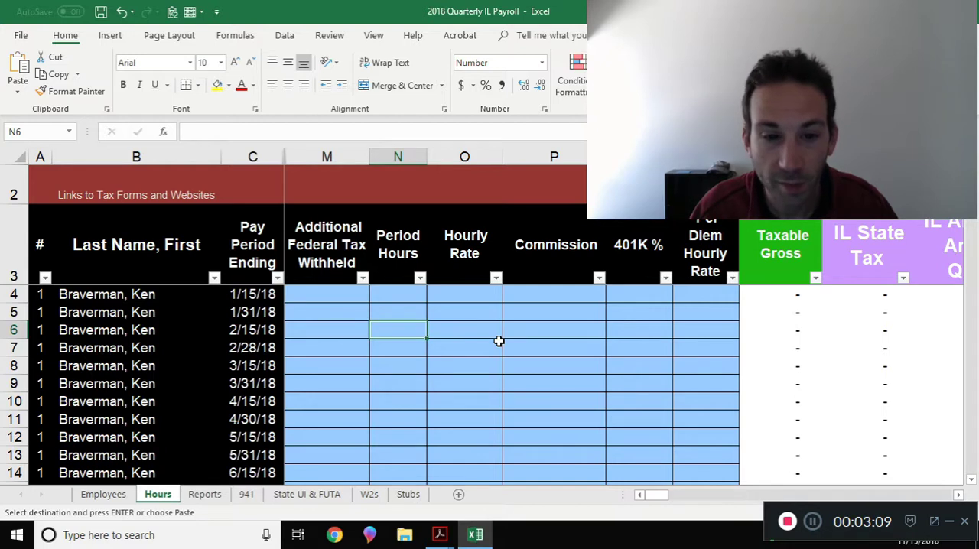
text(300.0)
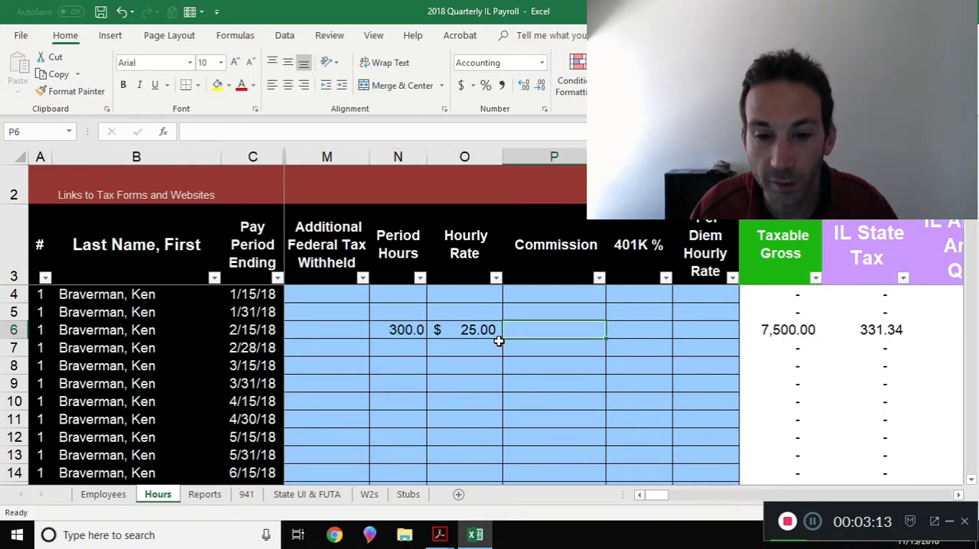
text(2500)
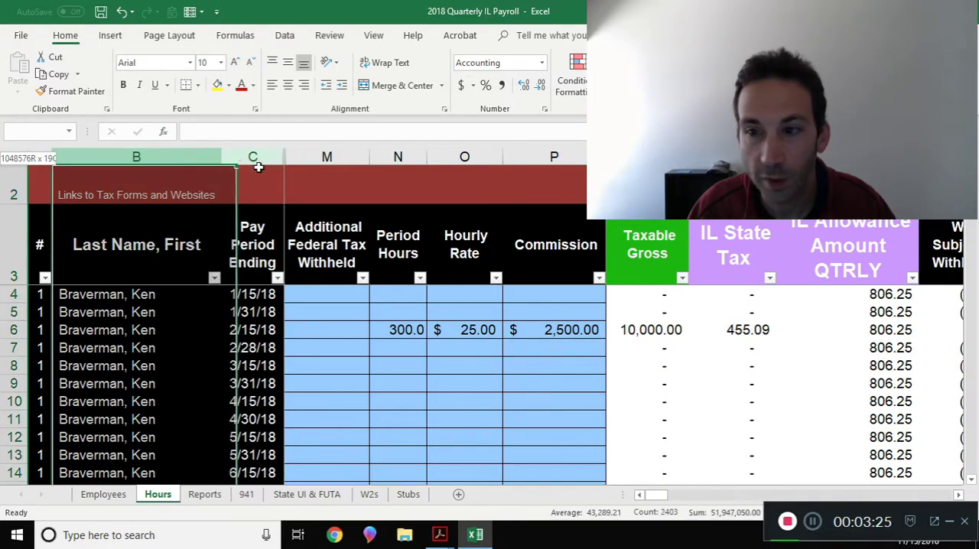
scroll(right, 3)
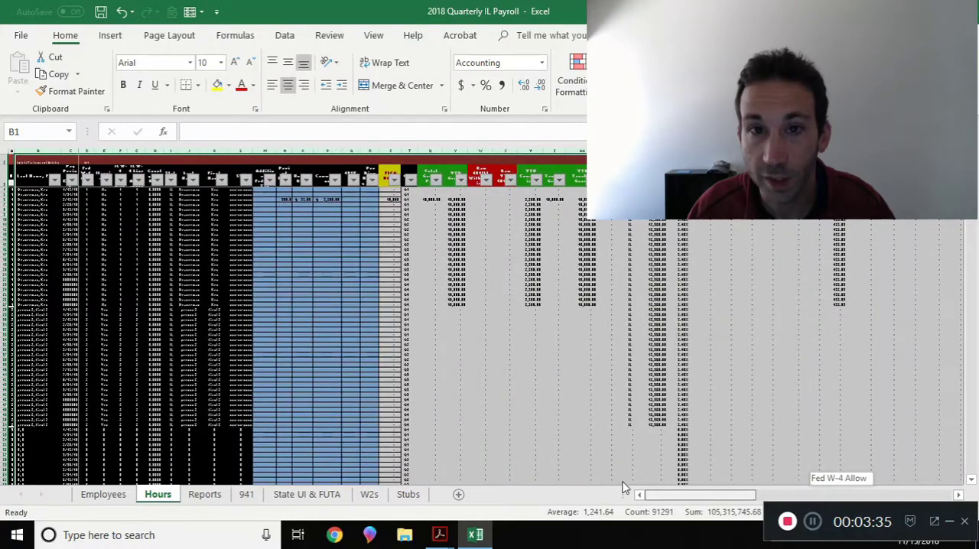
scroll(right, 3)
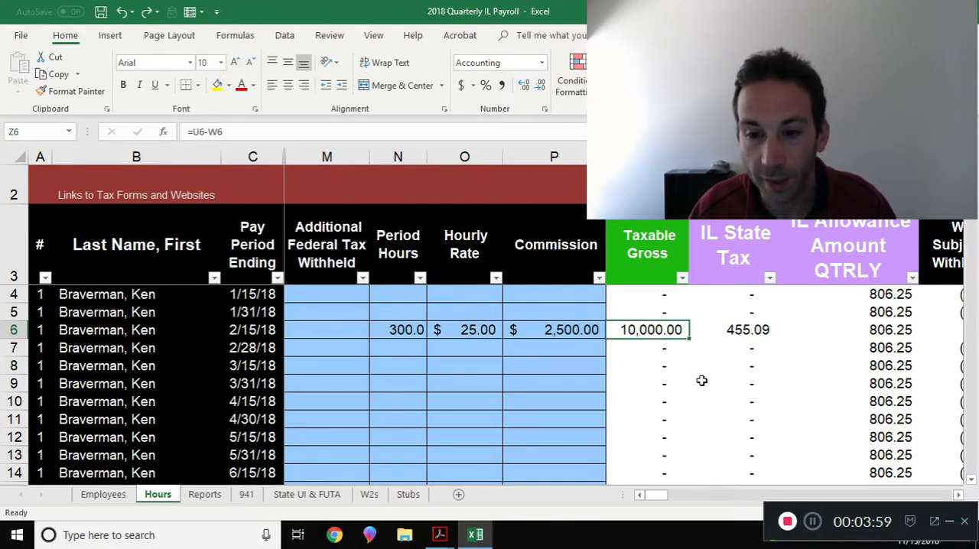
mouse_move(422, 330)
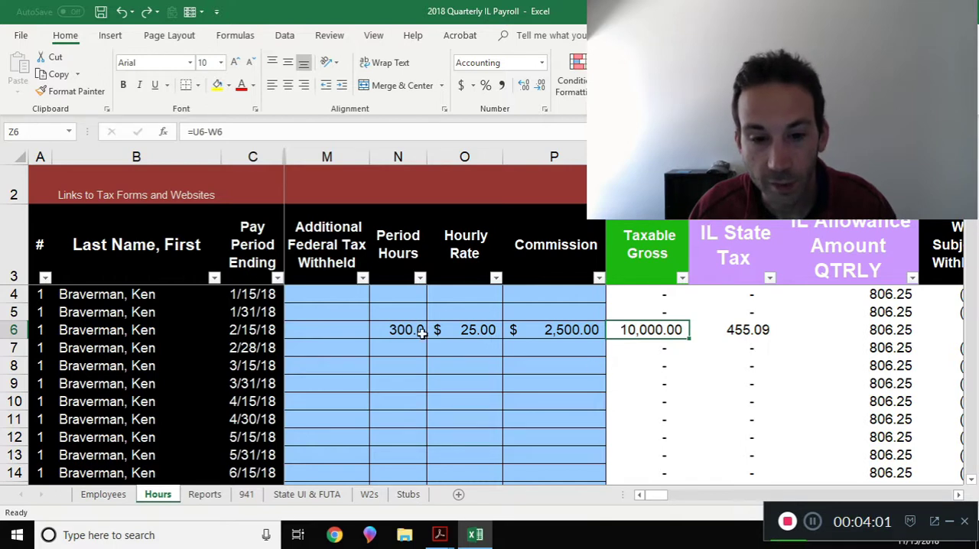
mouse_move(462, 338)
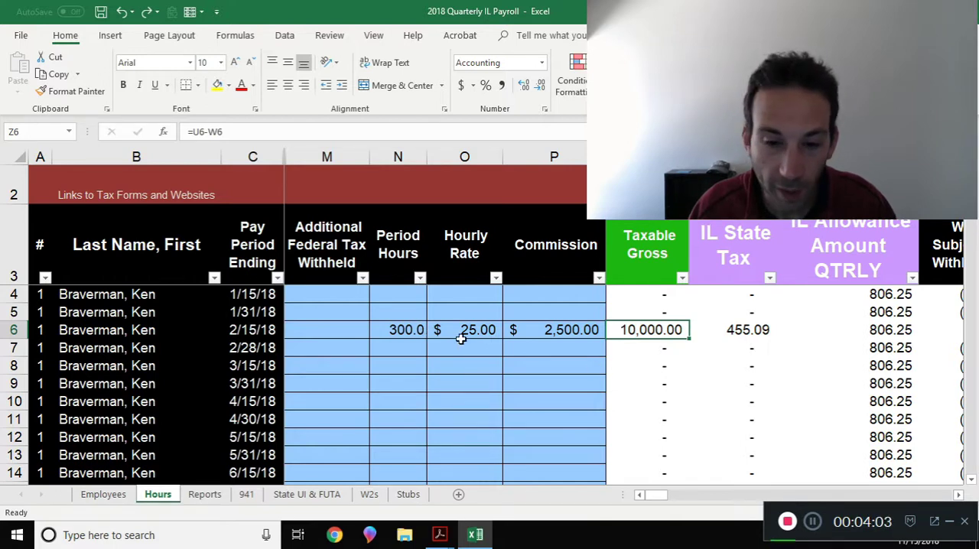
click(556, 330)
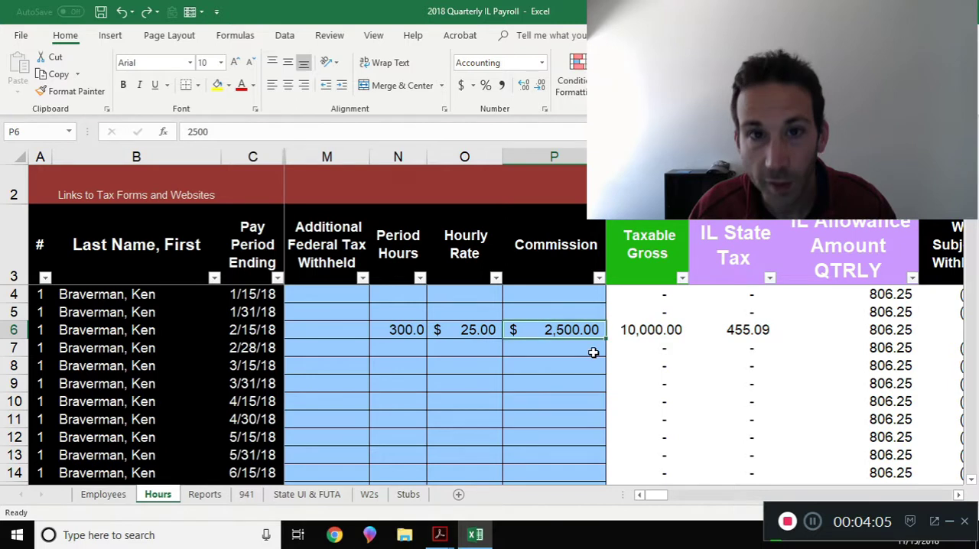
mouse_move(642, 385)
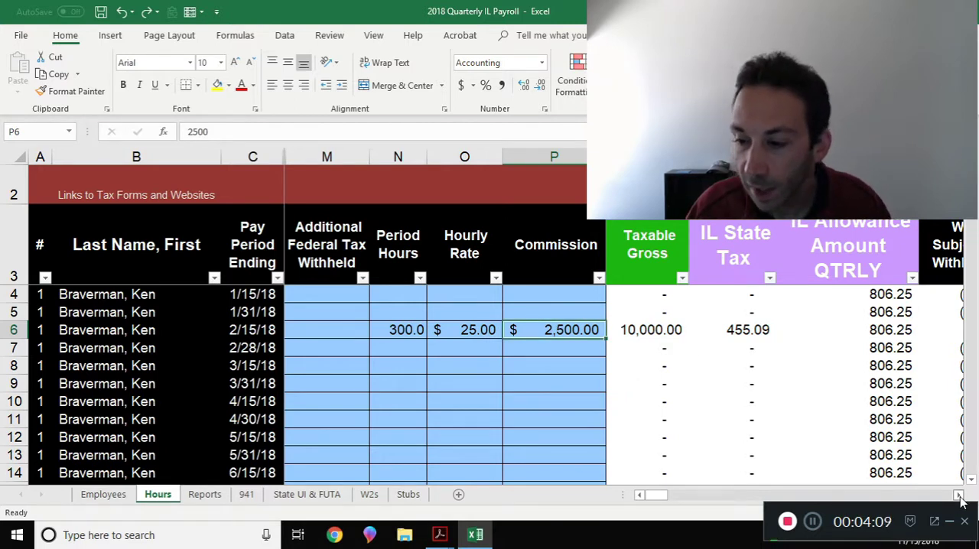
scroll(right, 3)
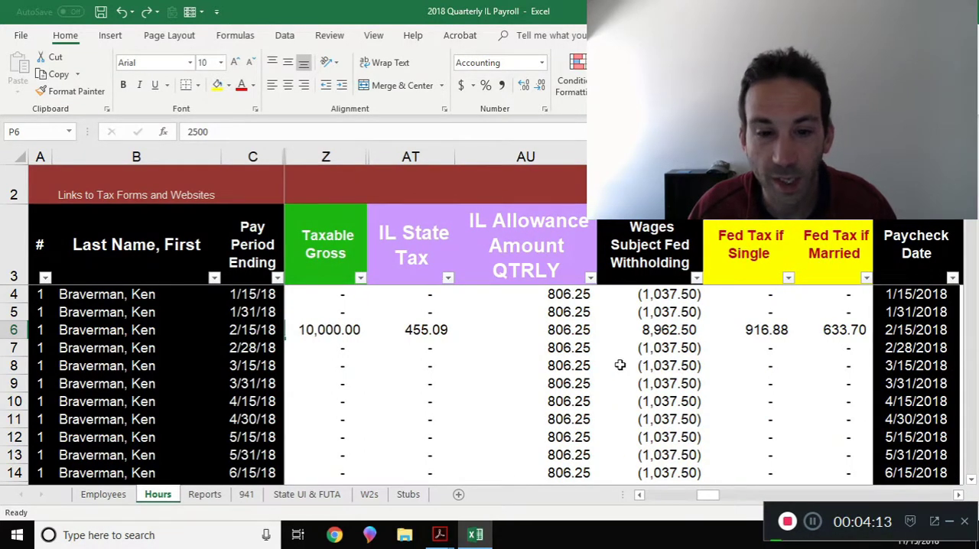
mouse_move(474, 266)
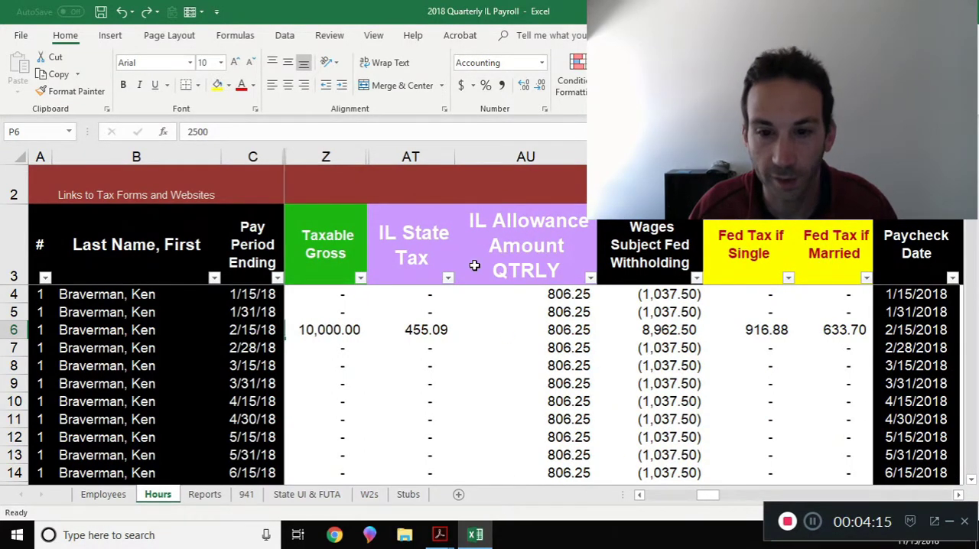
click(526, 156)
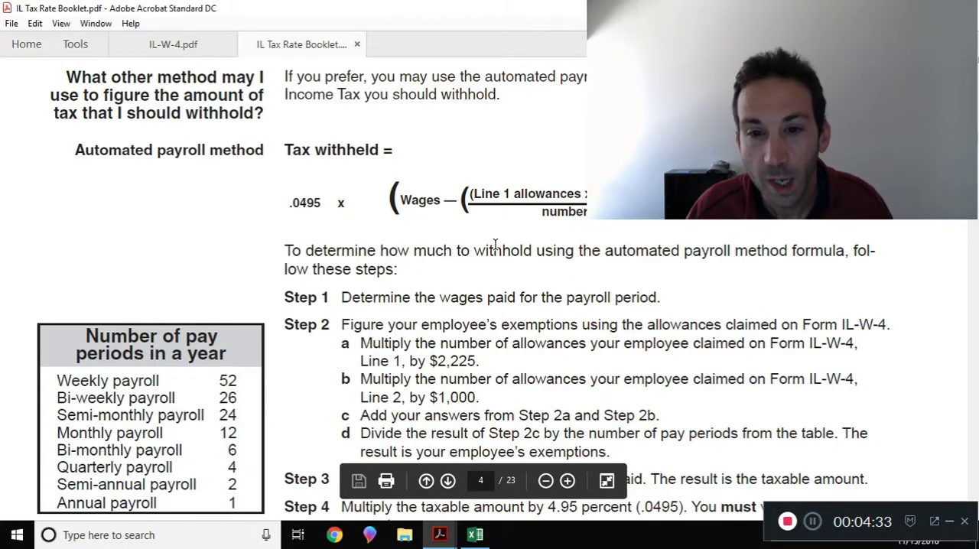
scroll(down, 3)
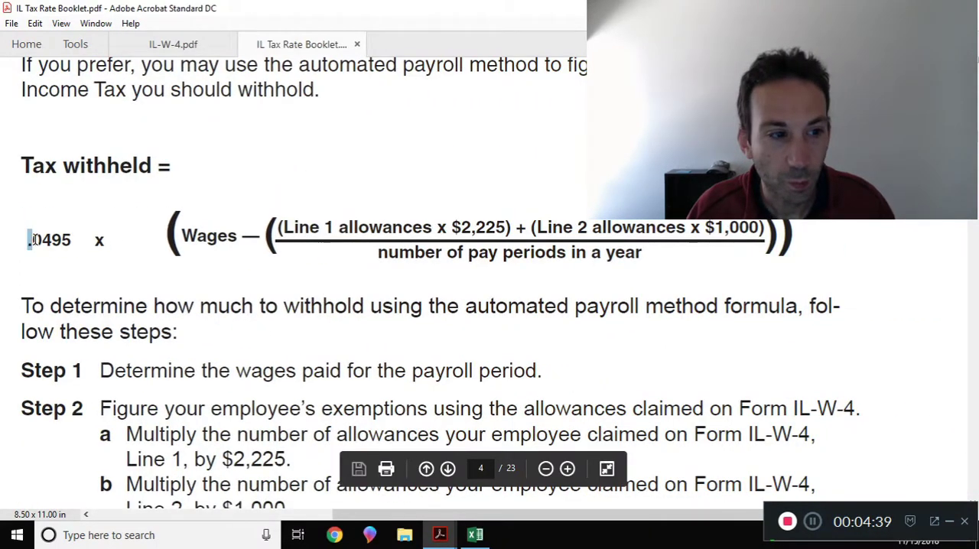
double_click(49, 238)
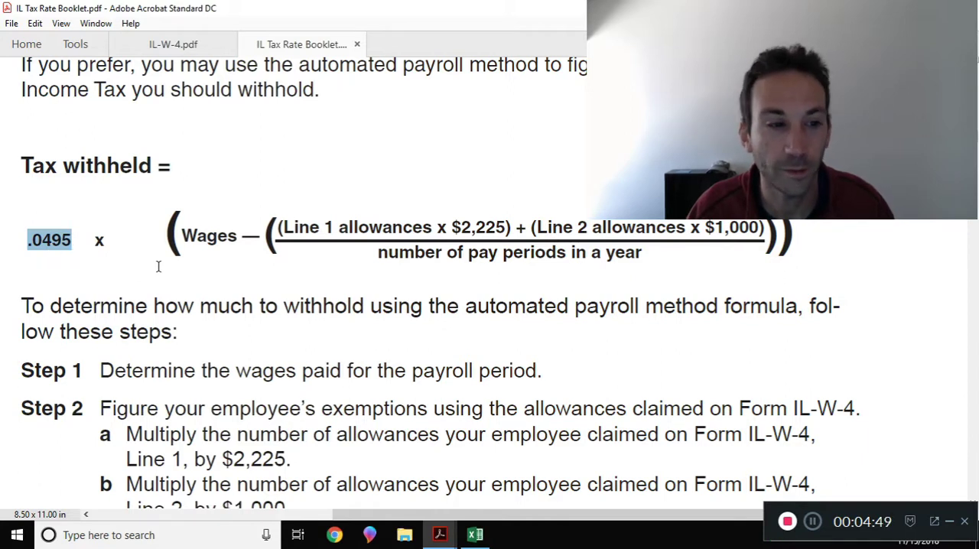
double_click(208, 235)
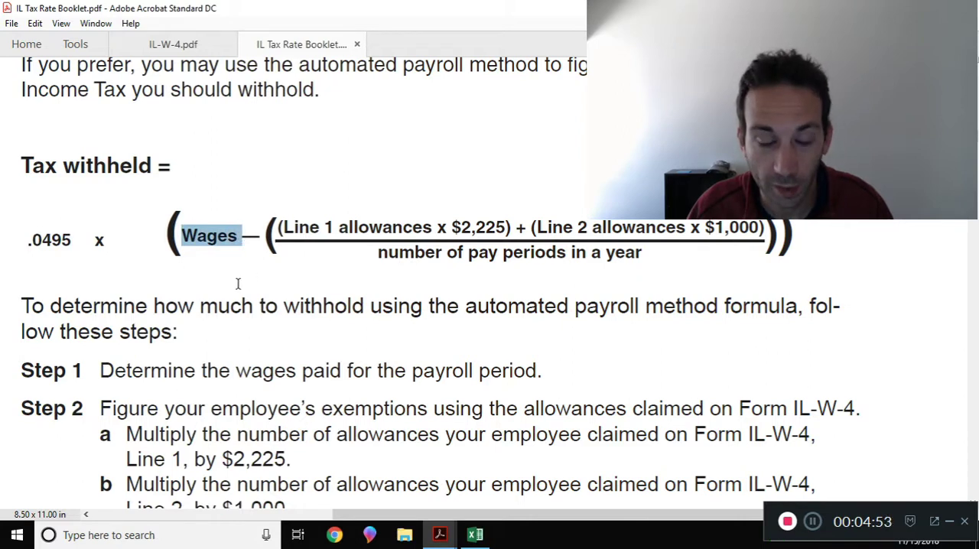
mouse_move(362, 221)
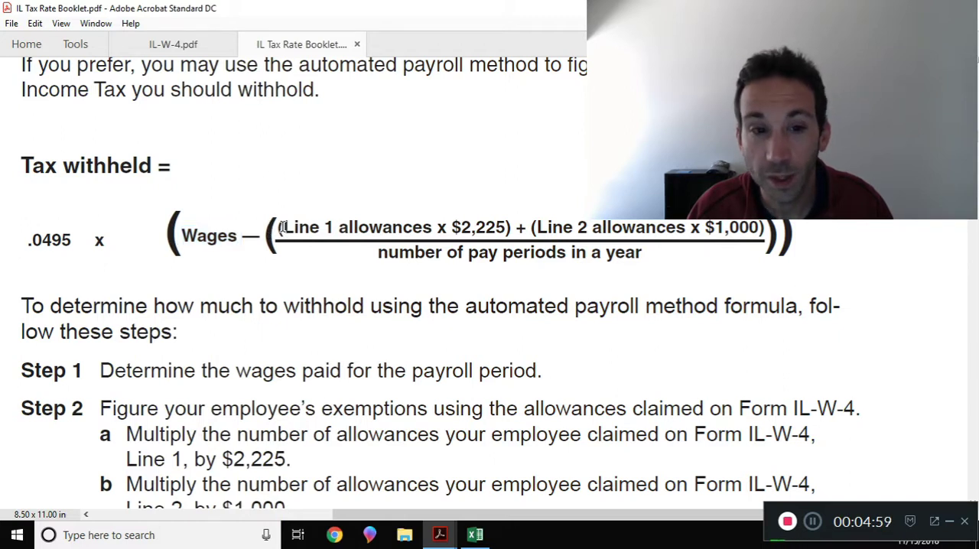
drag(275, 226, 507, 227)
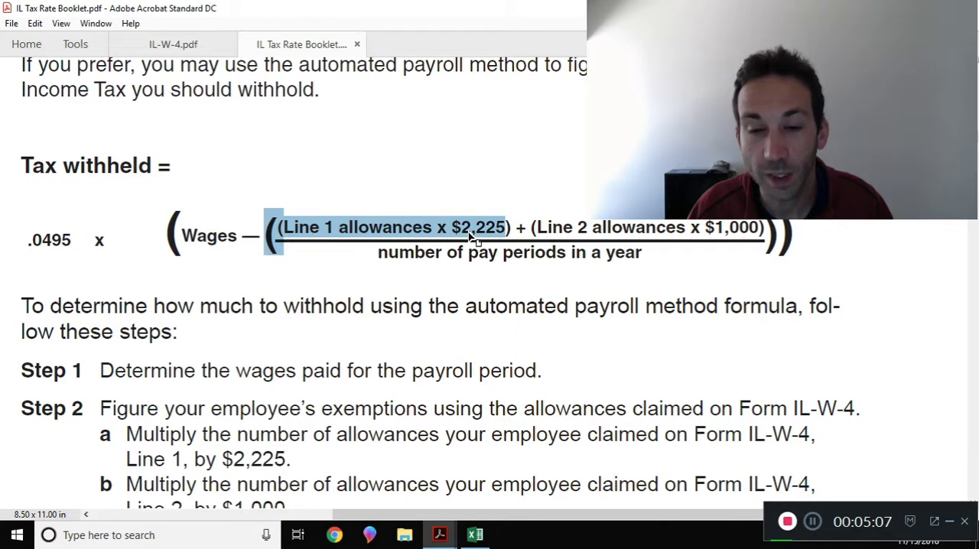
mouse_move(533, 239)
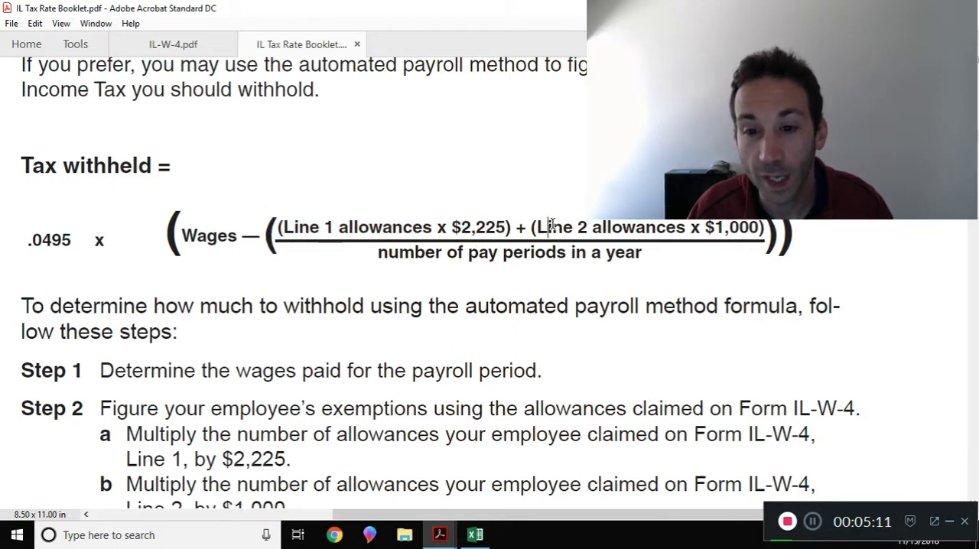
drag(536, 226, 681, 226)
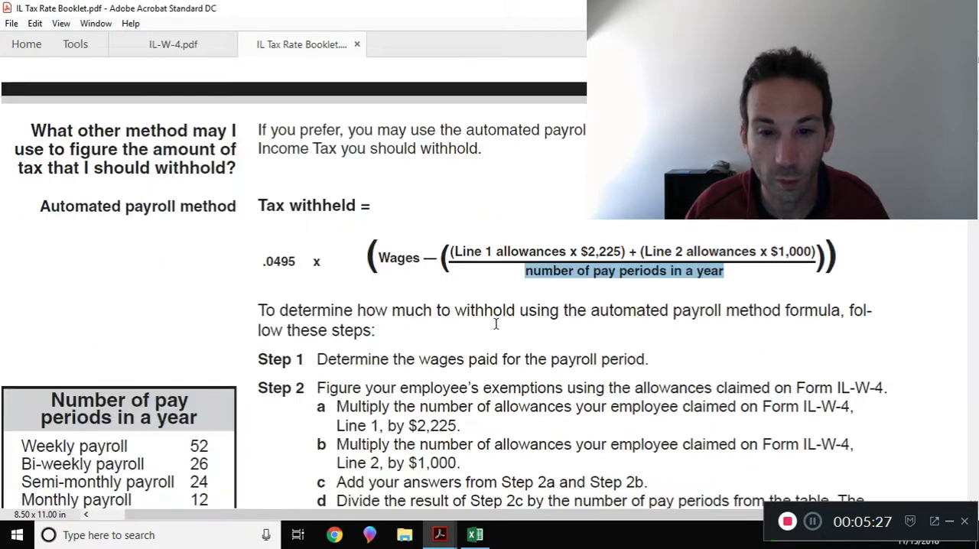
Keep AU6 as =((F6*2225)+(G6*1000))/4, retyping the divisor 4 for the 806.25 quarterly allowance
click(474, 535)
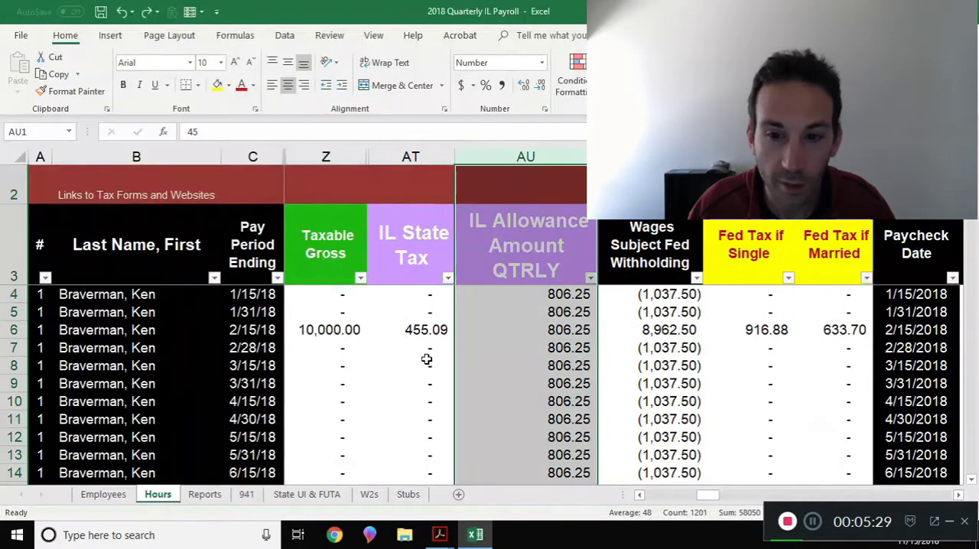
click(526, 330)
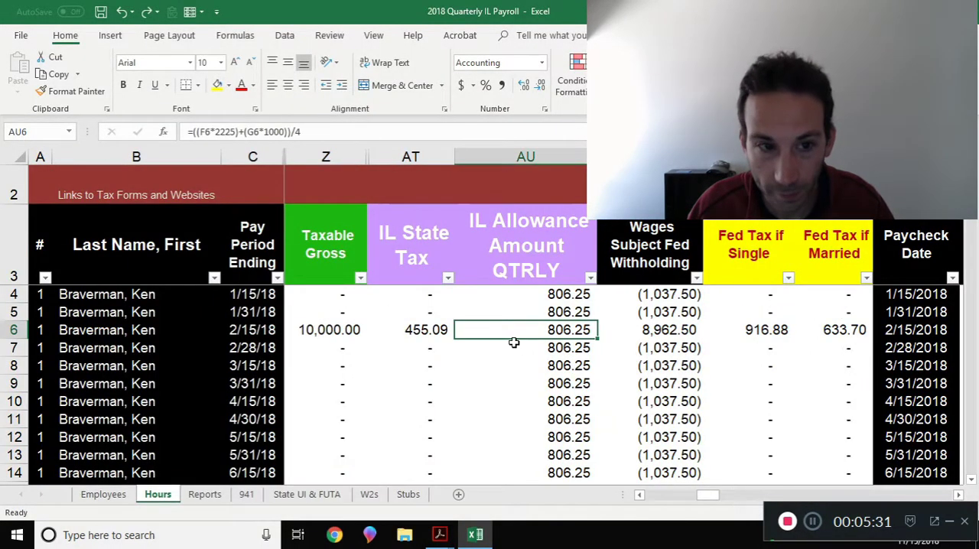
mouse_move(355, 342)
text(5)
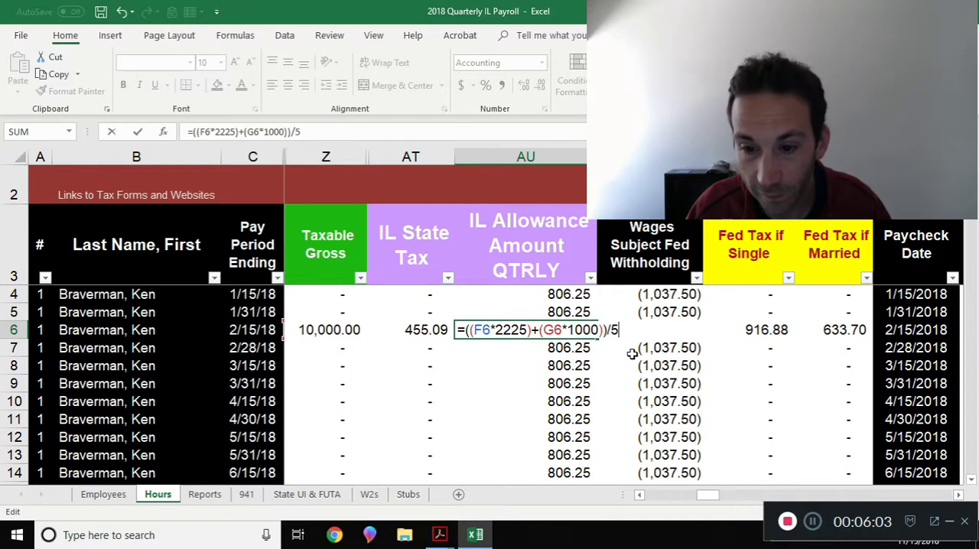
key(backspace)
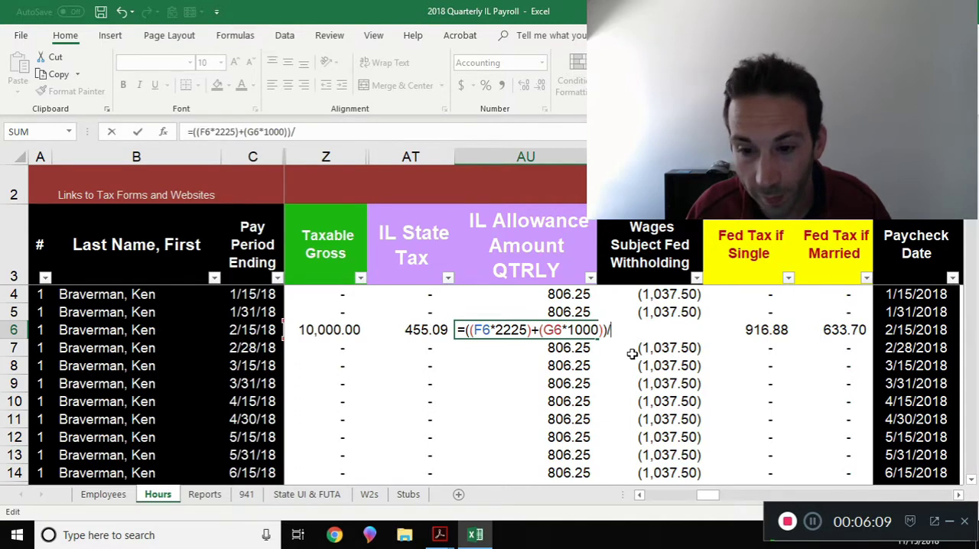
text(4)
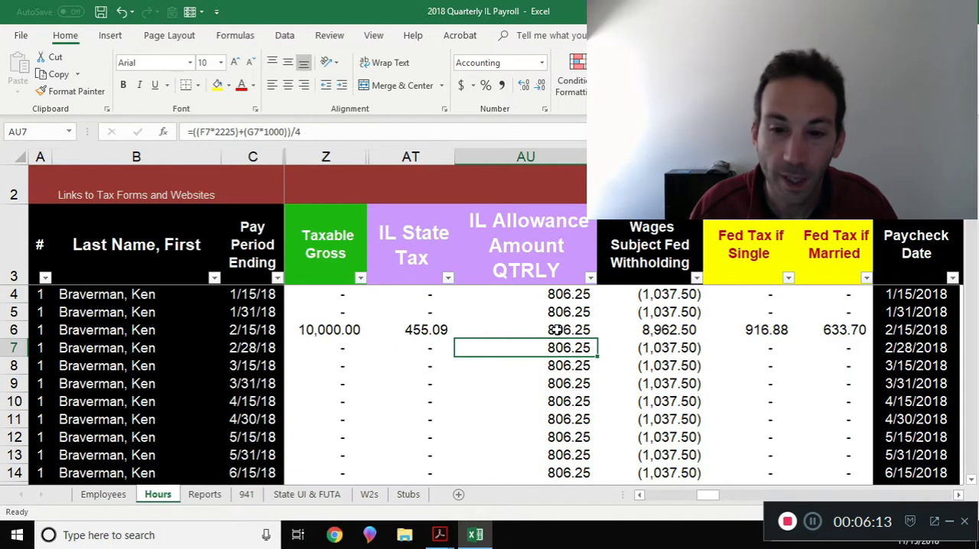
click(526, 330)
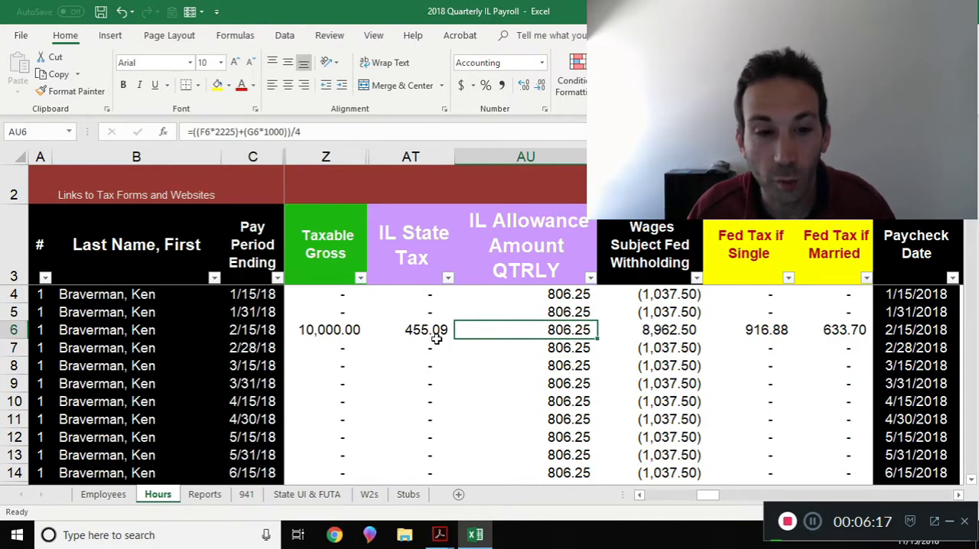
click(324, 330)
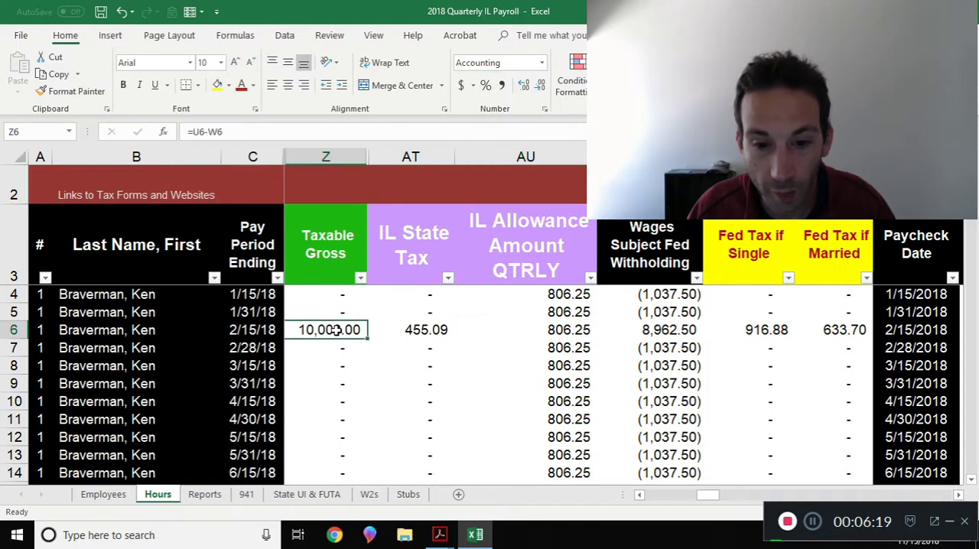
click(425, 330)
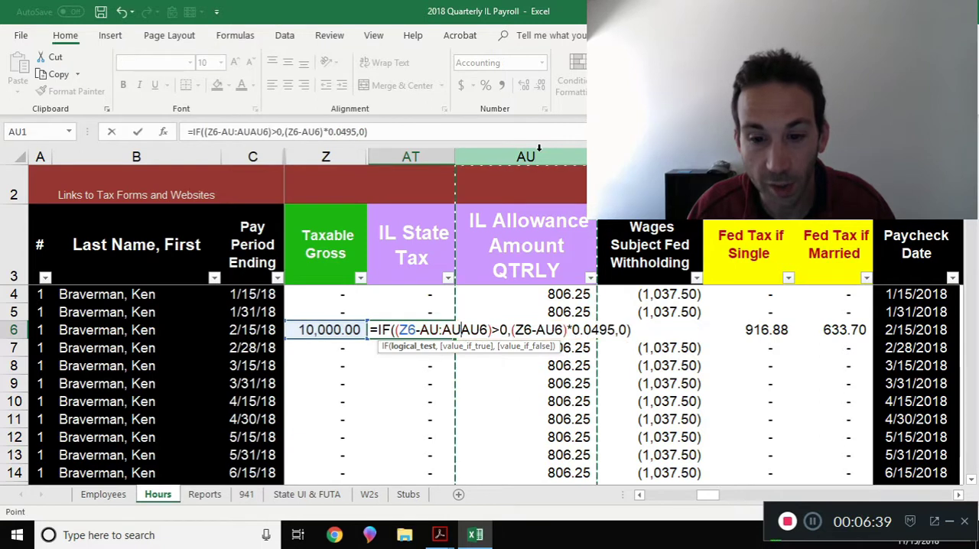
key(Enter)
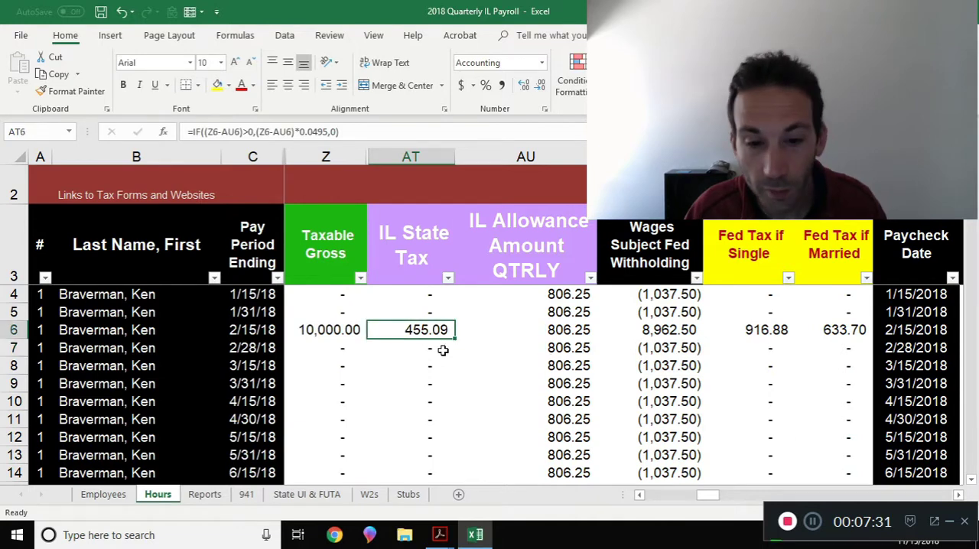
mouse_move(468, 347)
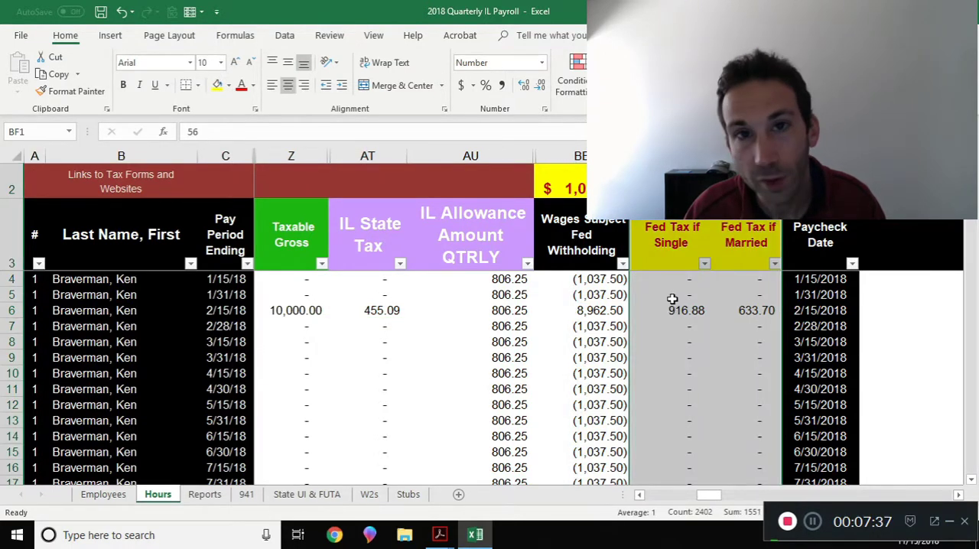
click(672, 342)
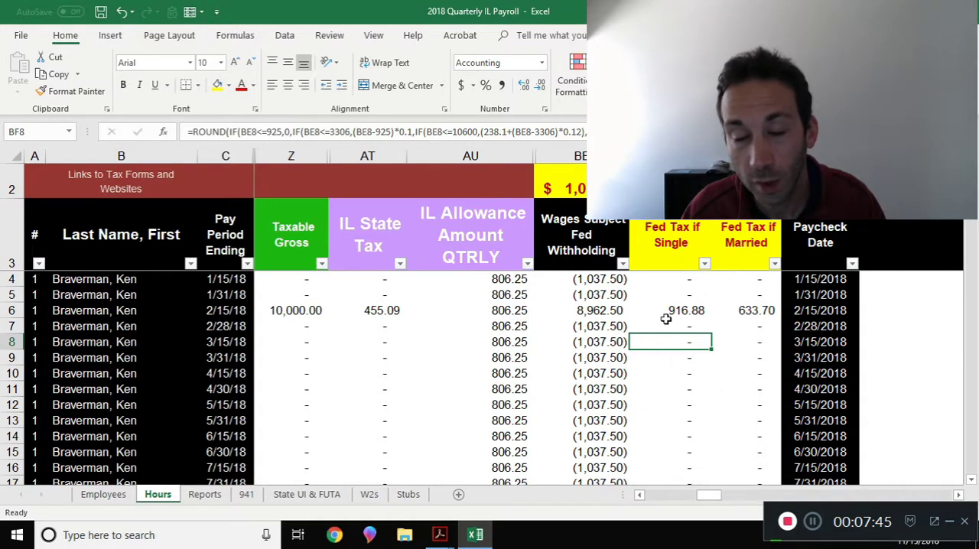
click(670, 309)
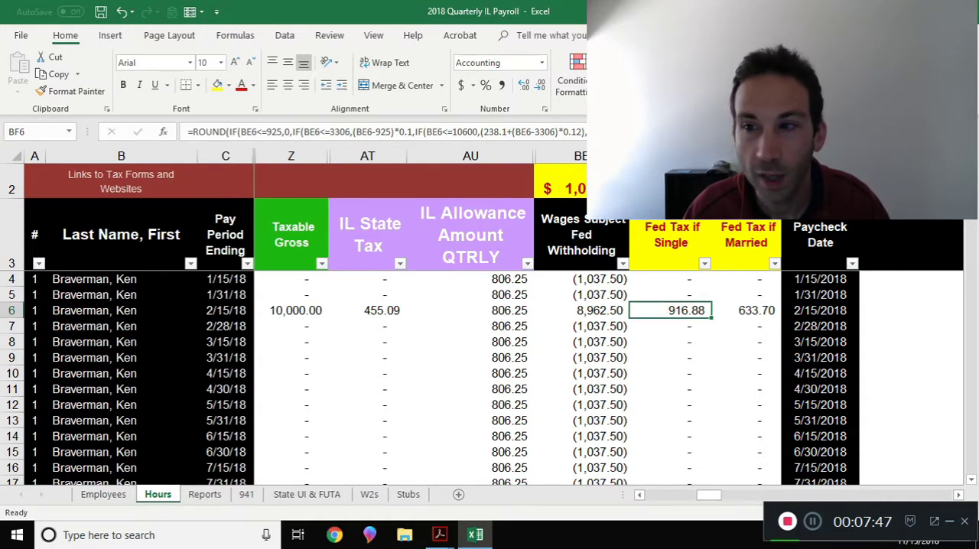
double_click(671, 309)
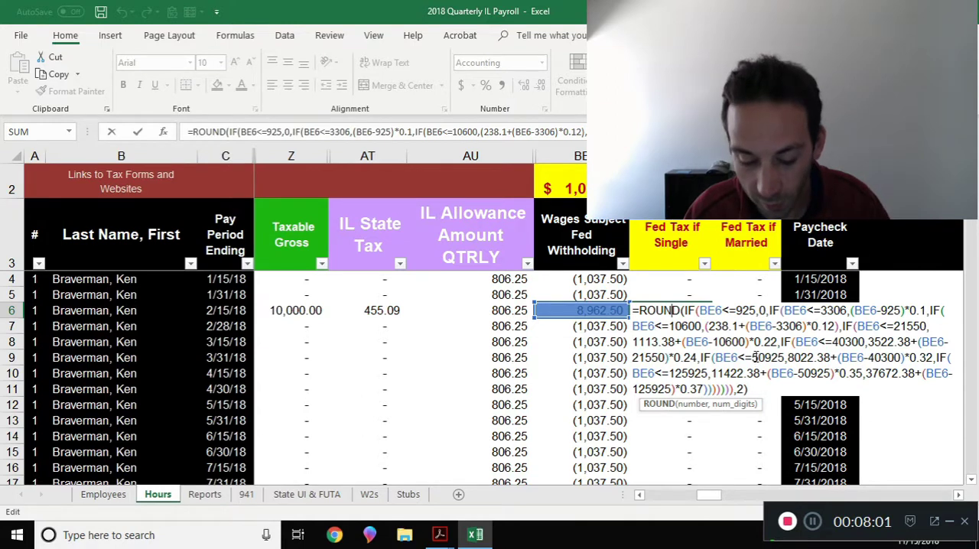
key(Enter)
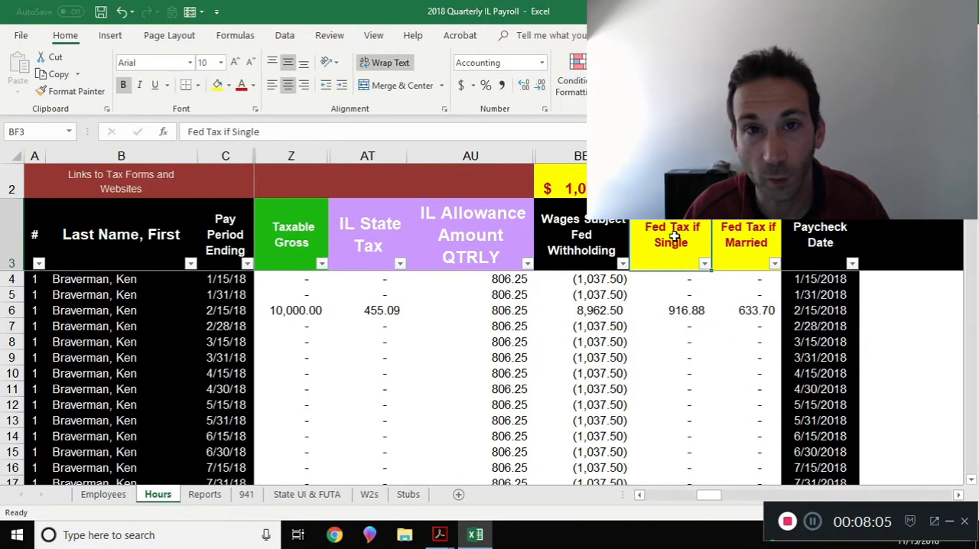
click(746, 245)
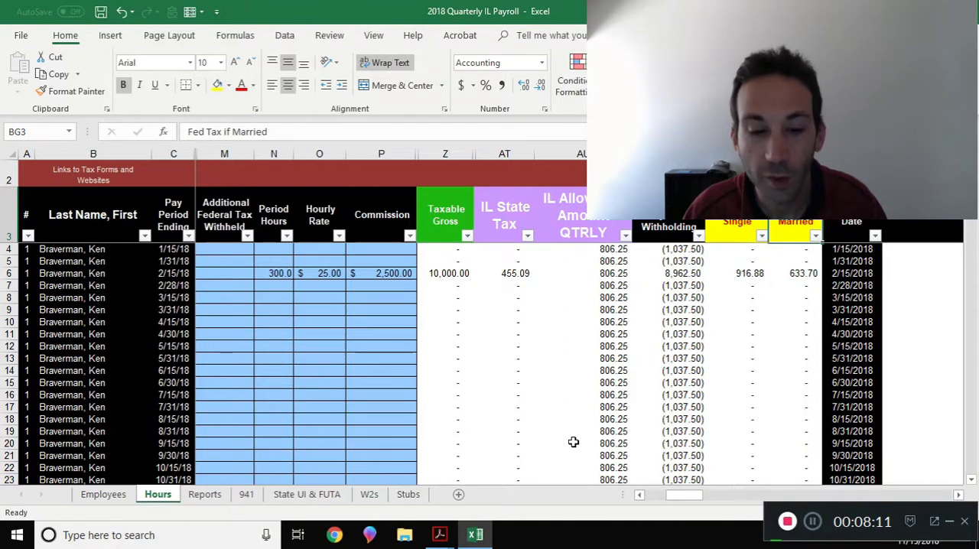
mouse_move(545, 419)
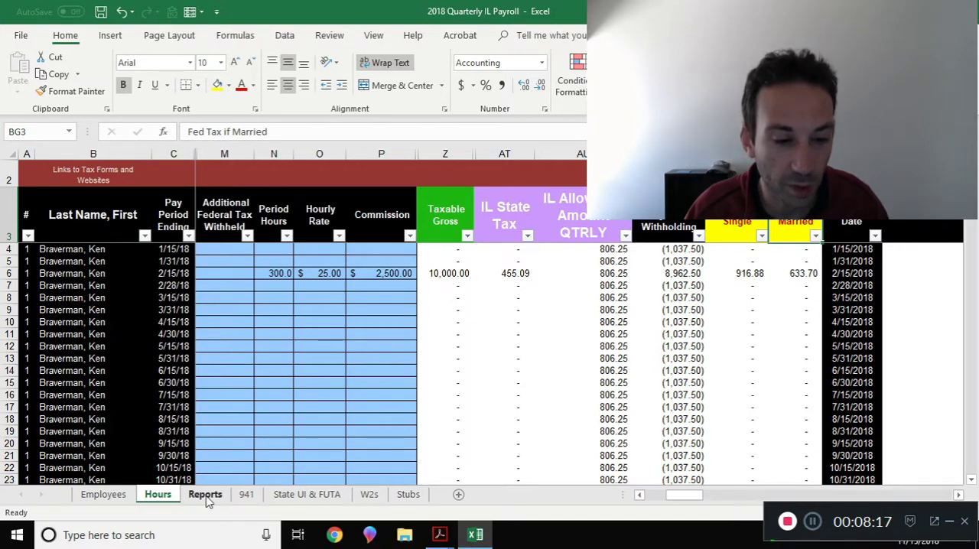
Refresh the Reports pivots to show Q1 941 tax due 2,446.88 and 455.09 state tax, then return to Hours
click(205, 494)
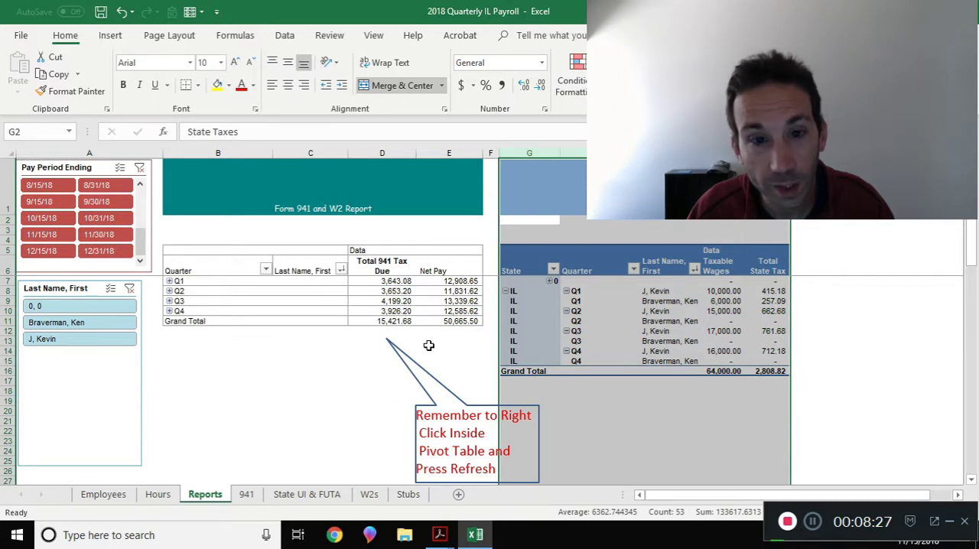
click(217, 379)
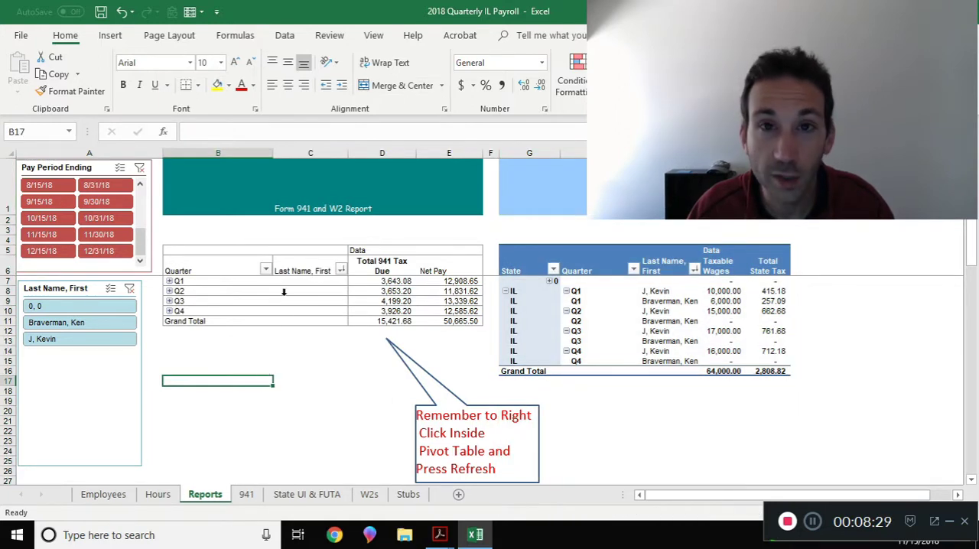
right_click(283, 291)
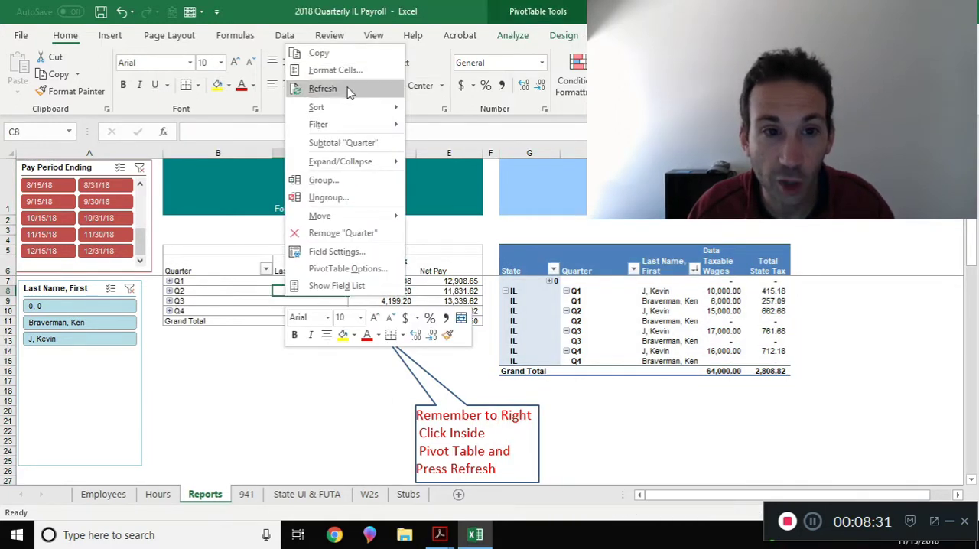
click(322, 88)
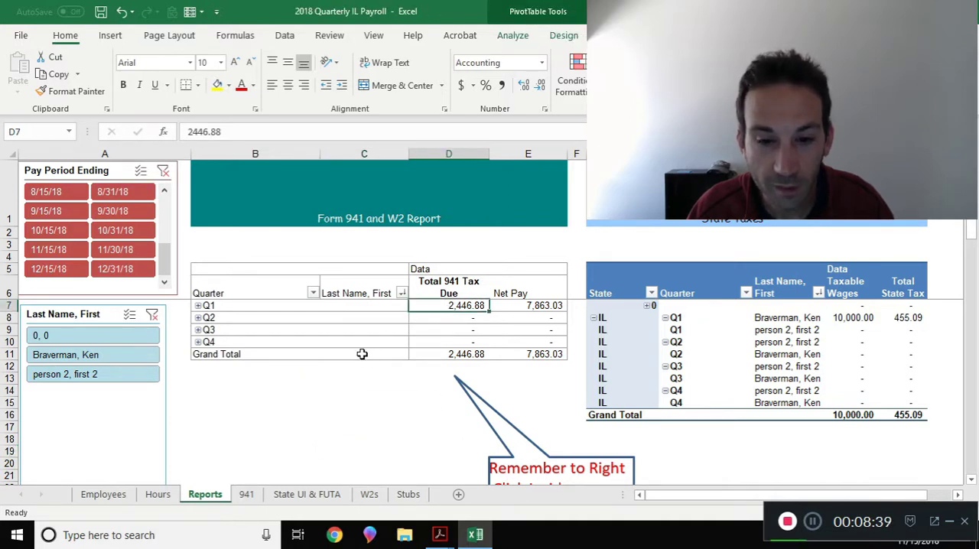
mouse_move(309, 329)
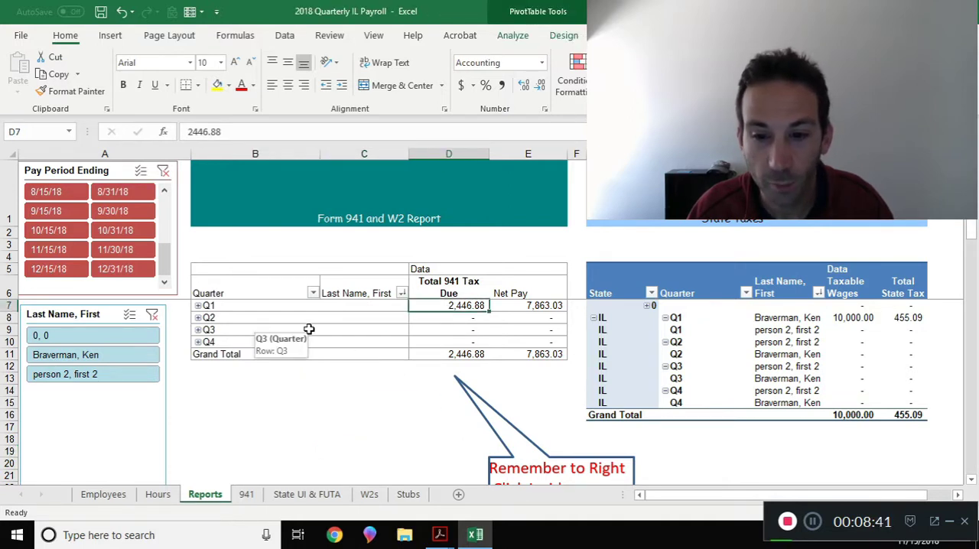
click(528, 306)
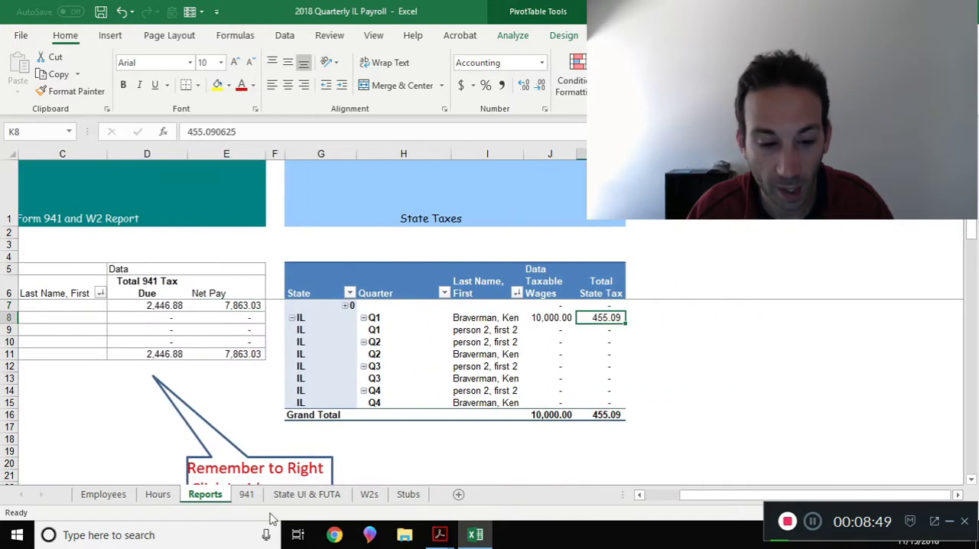
click(156, 494)
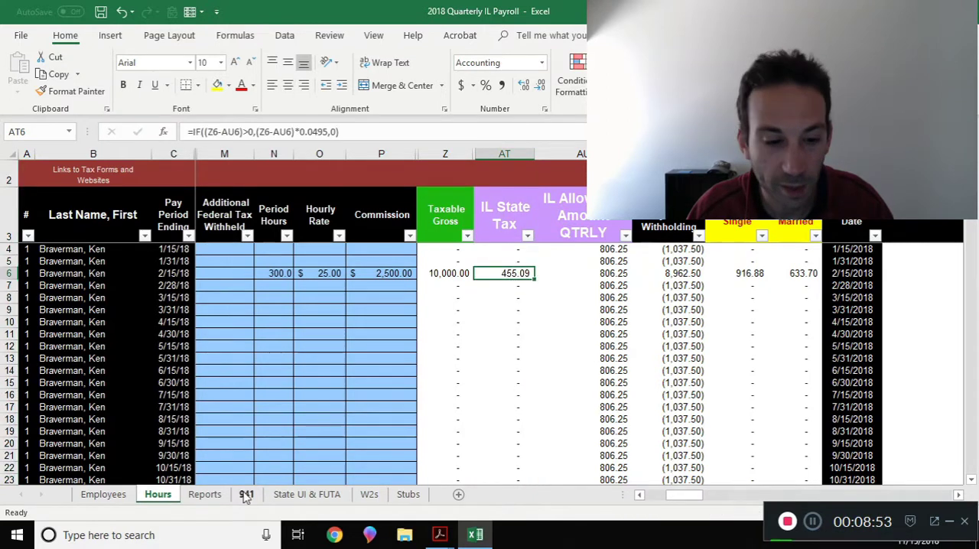
Clear the Pay Period Ending and Last Name slicer filters on Reports, then move to the 941 sheet
click(205, 494)
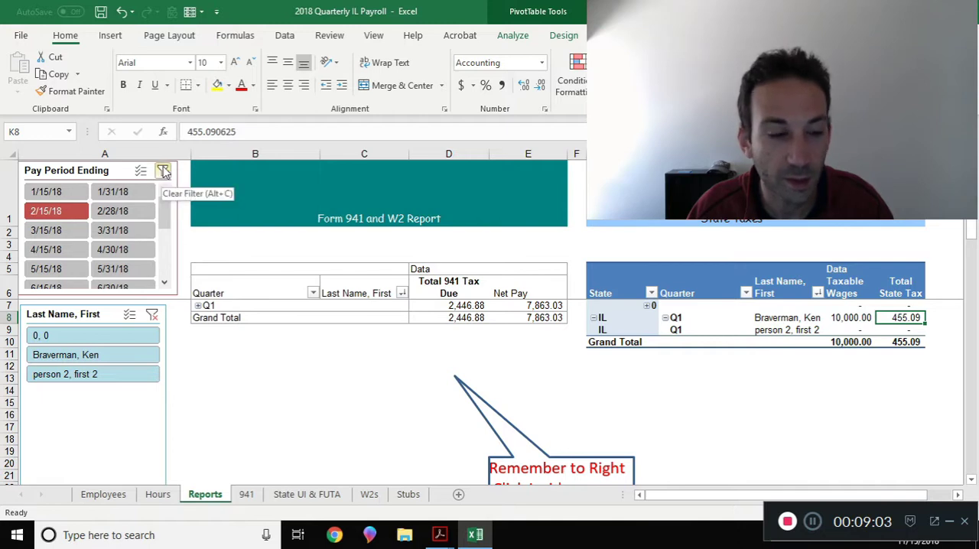
click(162, 170)
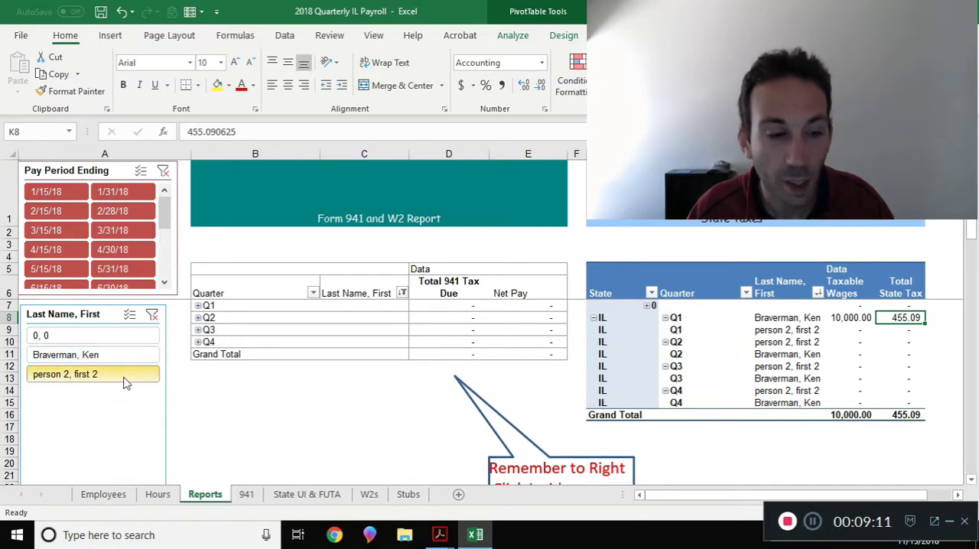
click(66, 355)
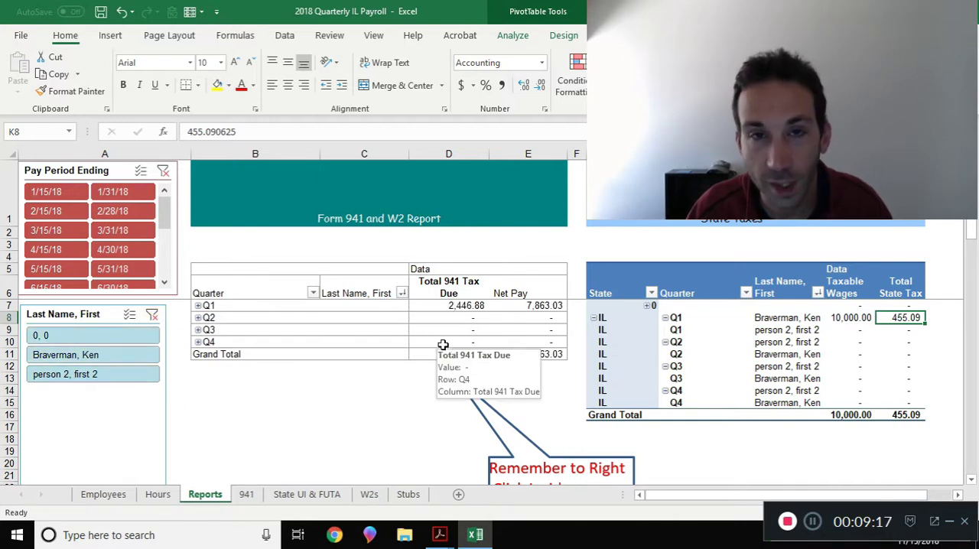
click(244, 494)
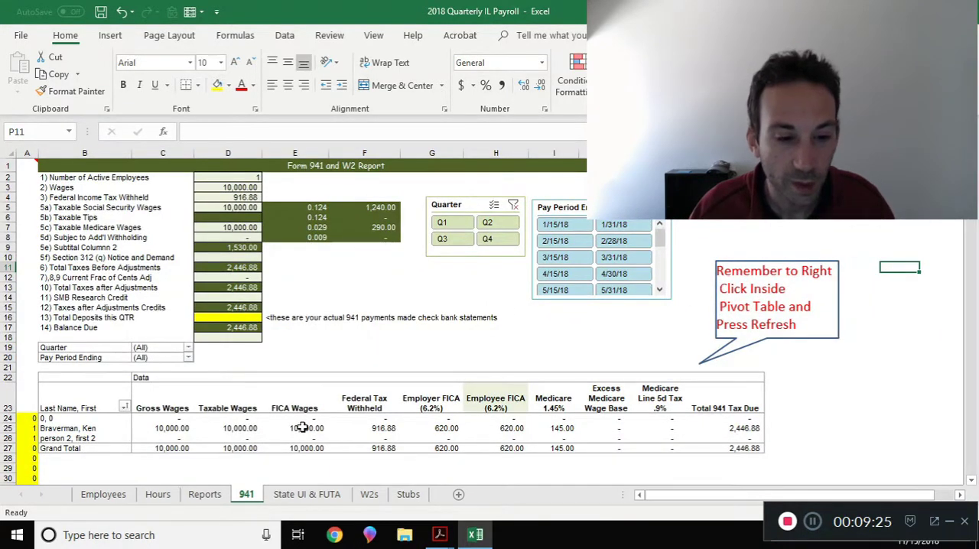
Filter the 941 report's Quarter slicer to Q1, showing 10,000.00 FICA wages
click(306, 428)
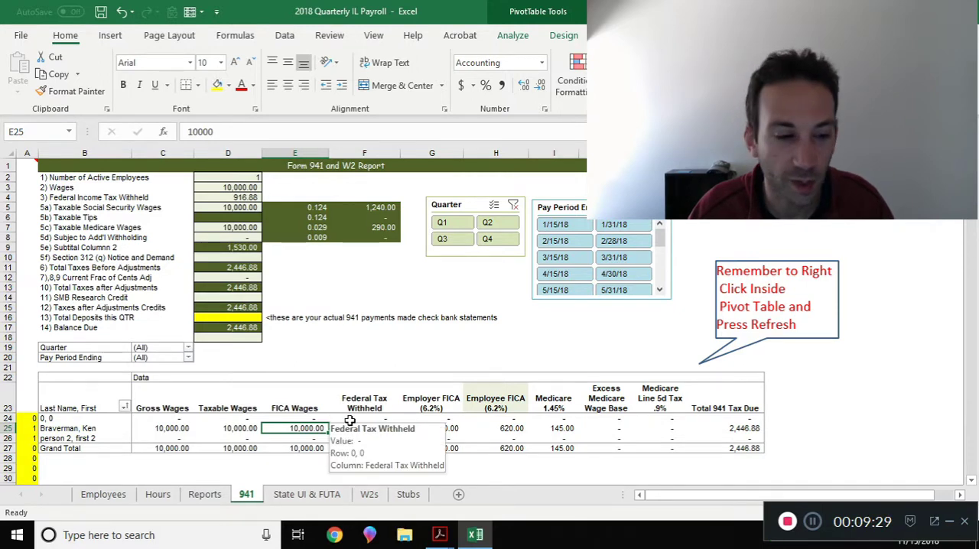
click(453, 222)
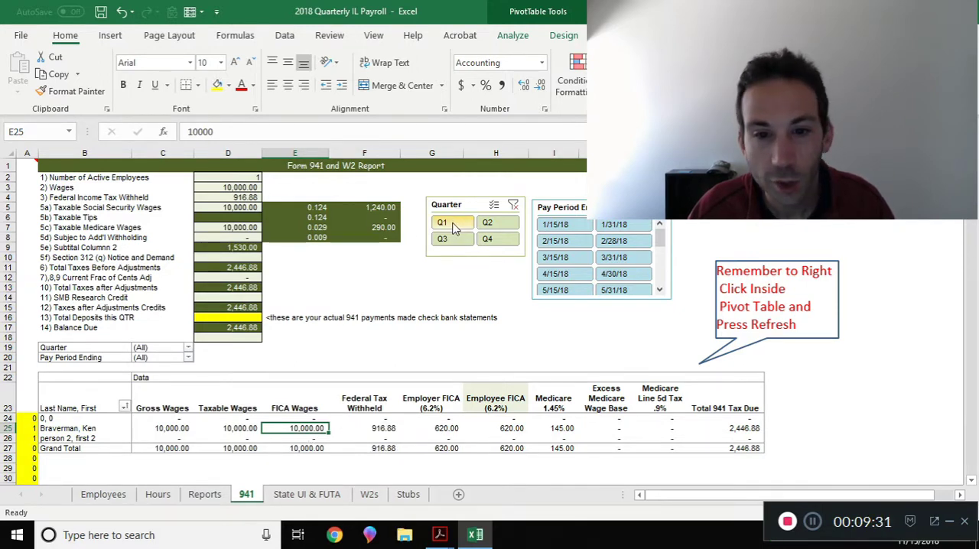
click(440, 221)
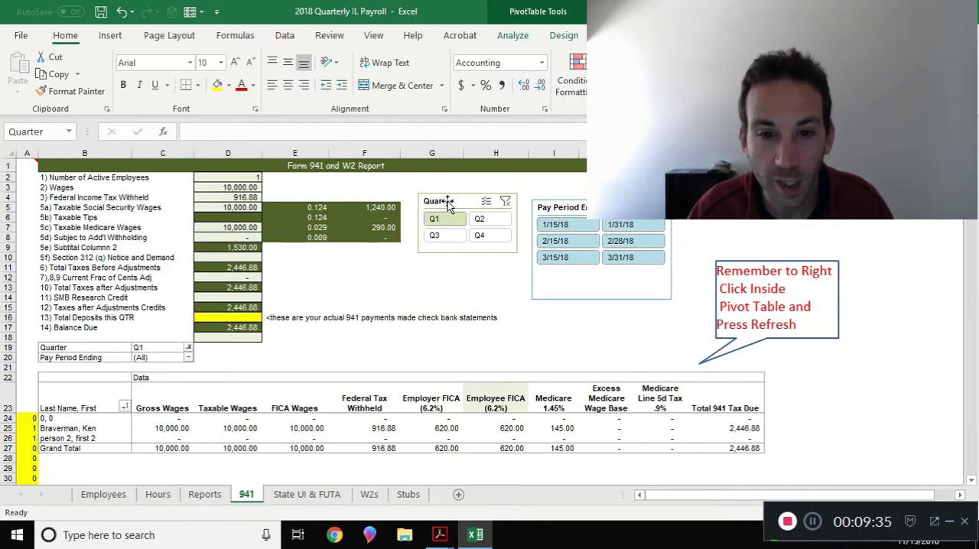
click(438, 200)
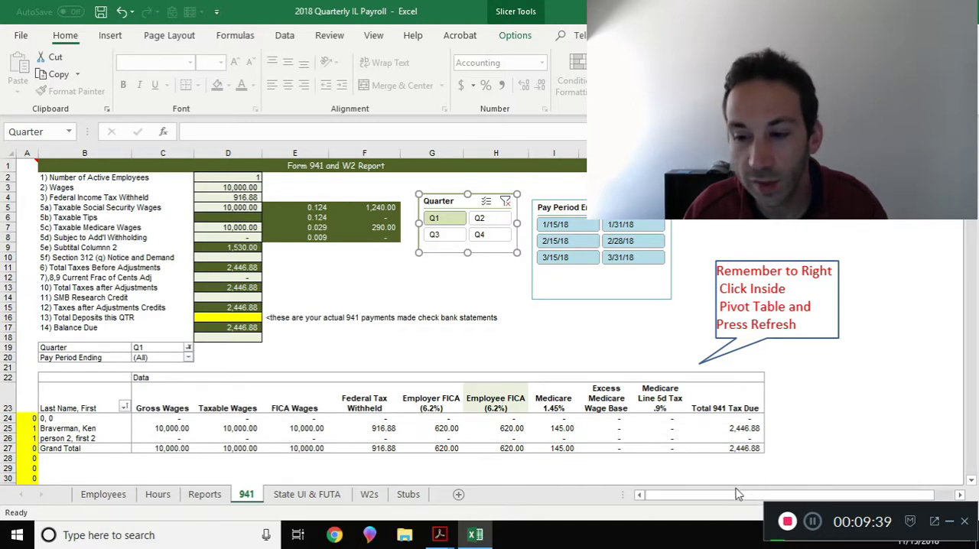
mouse_move(574, 365)
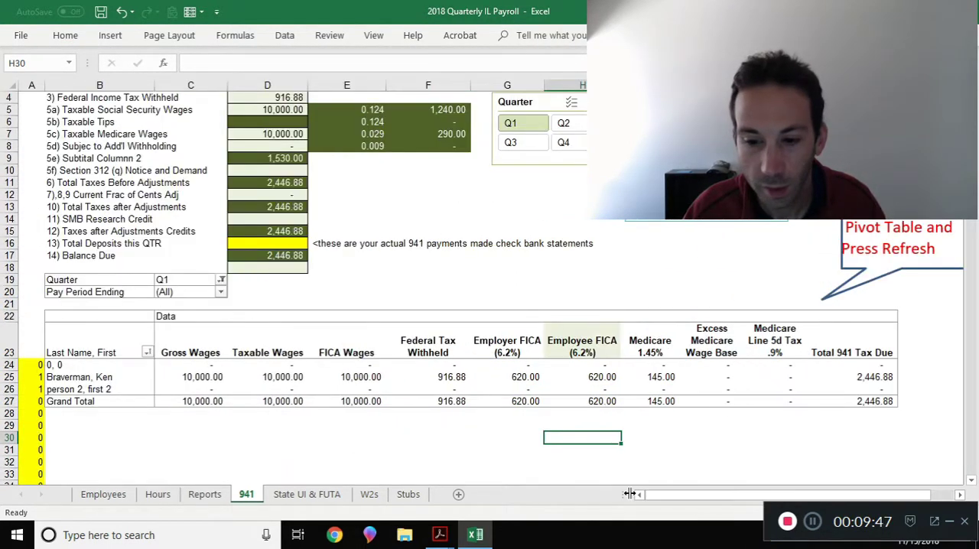
Review the Q1 amounts: 916.88 federal withholding, 620.00 employee FICA and 145.00 Medicare
click(428, 376)
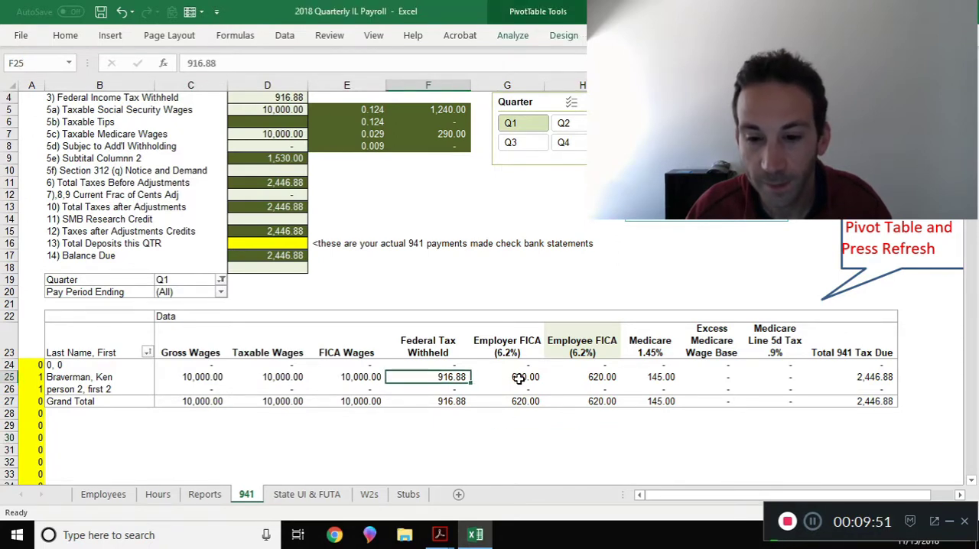
click(526, 377)
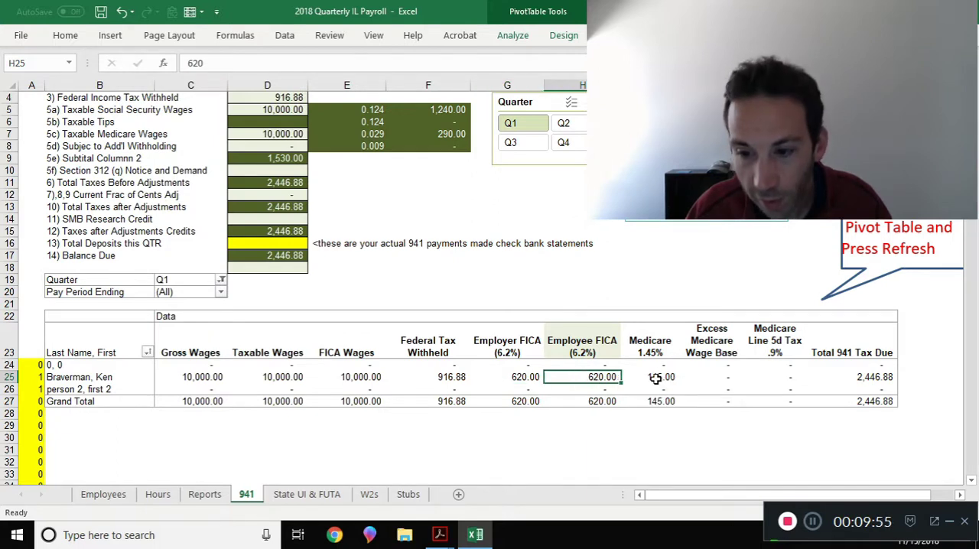
click(660, 376)
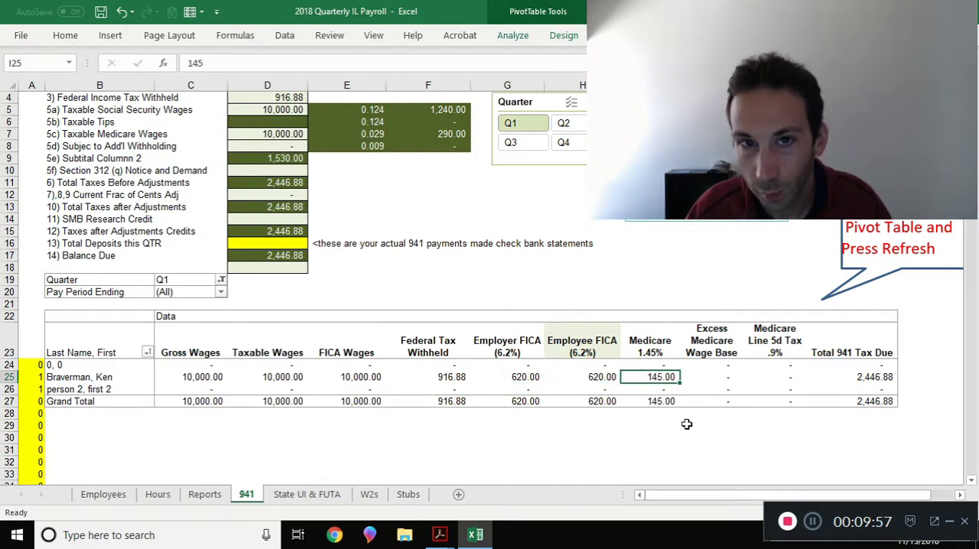
mouse_move(525, 395)
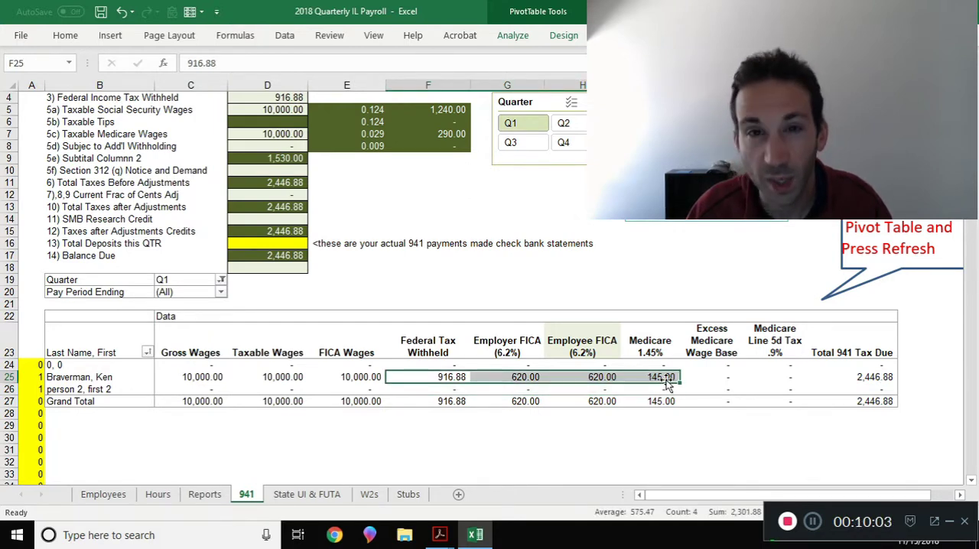
click(661, 376)
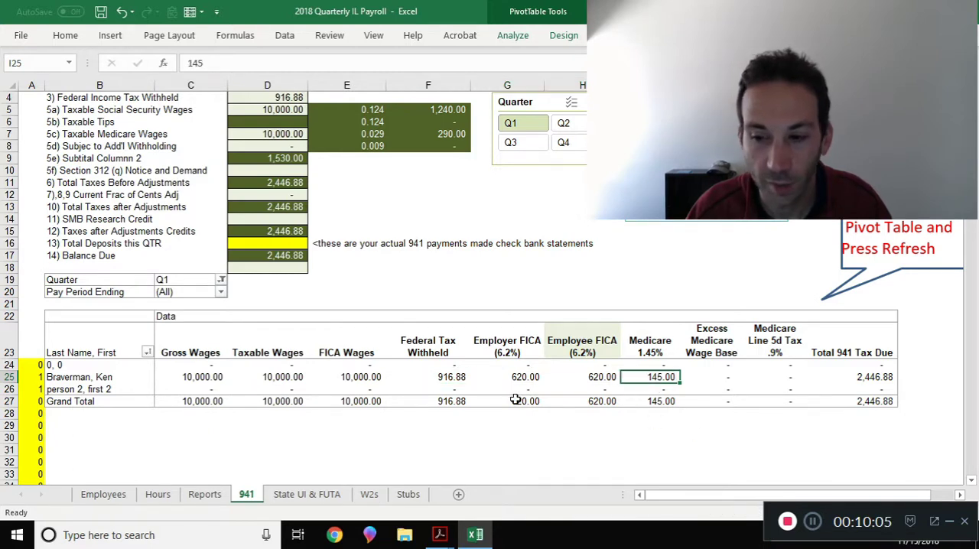
click(306, 494)
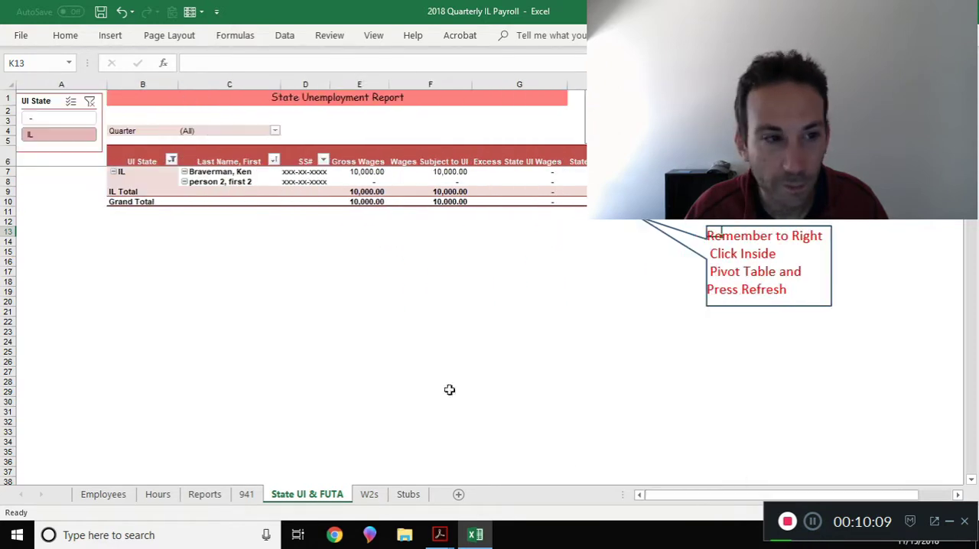
click(358, 180)
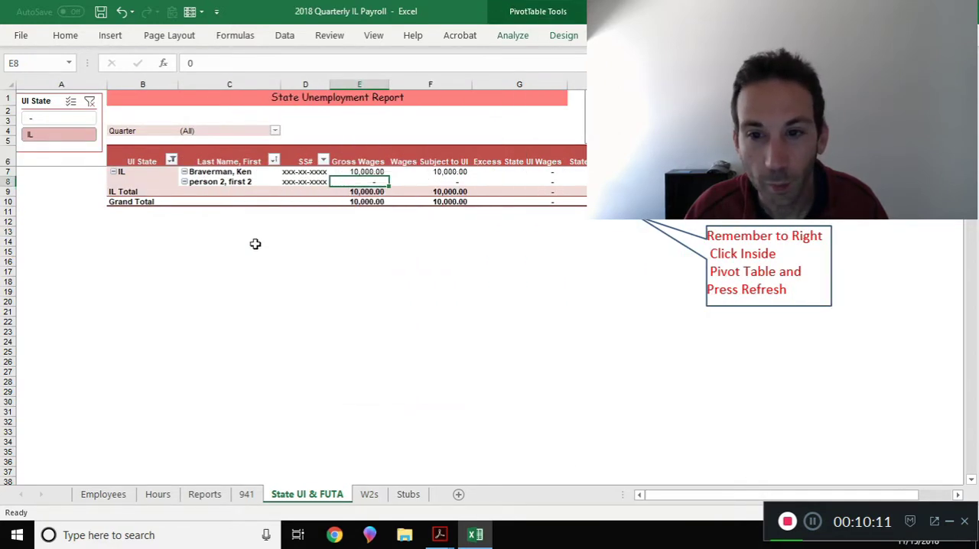
click(104, 494)
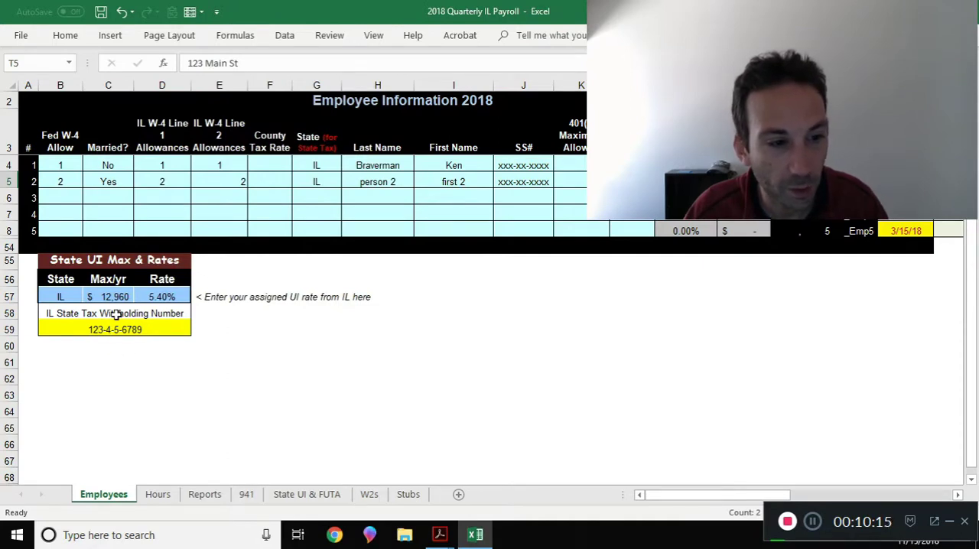
click(162, 296)
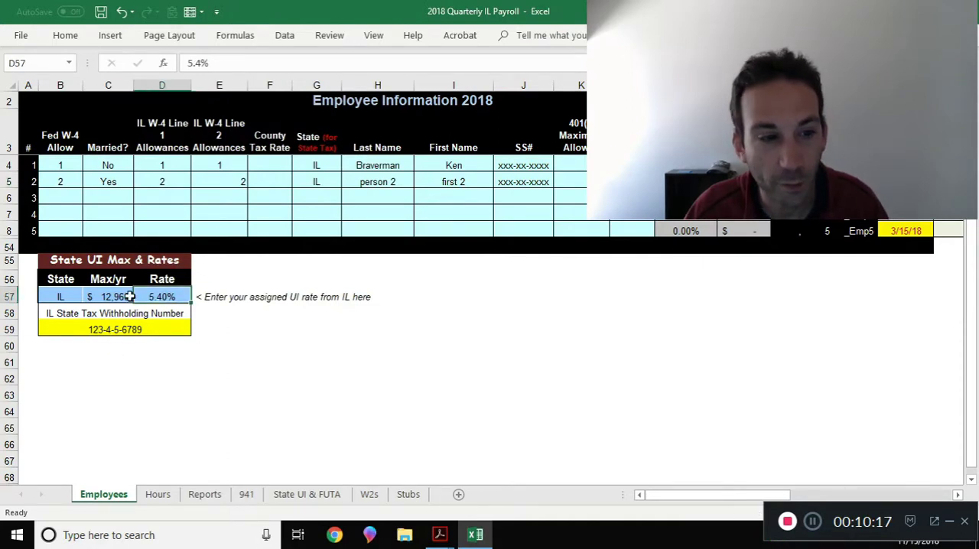
click(107, 297)
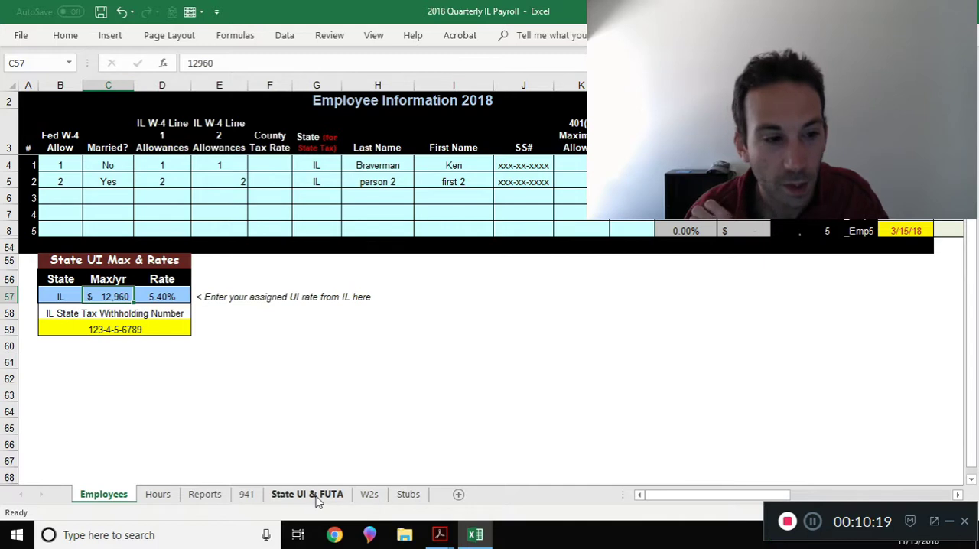
click(306, 494)
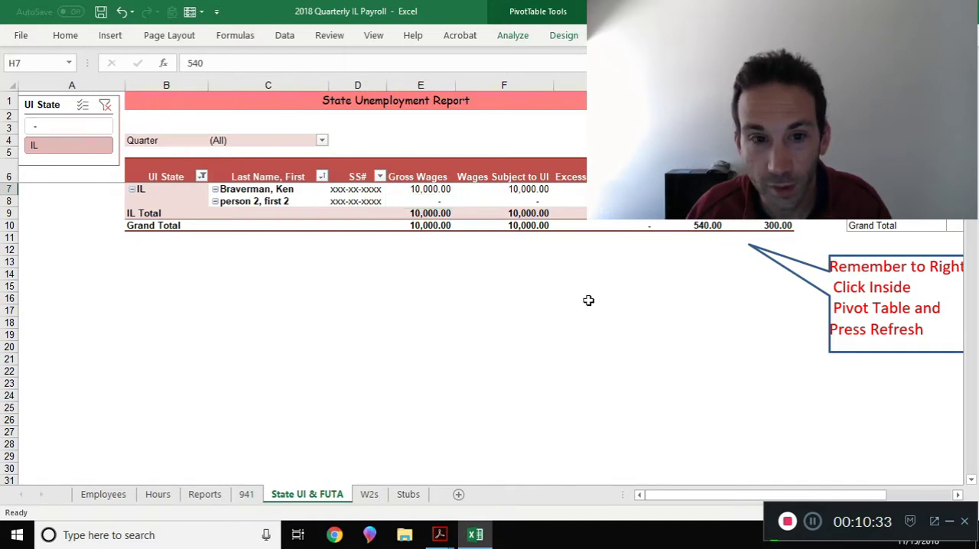
Enter a 5,000 commission in P8 for Braverman's 3/15/18 pay on the Hours sheet
click(158, 494)
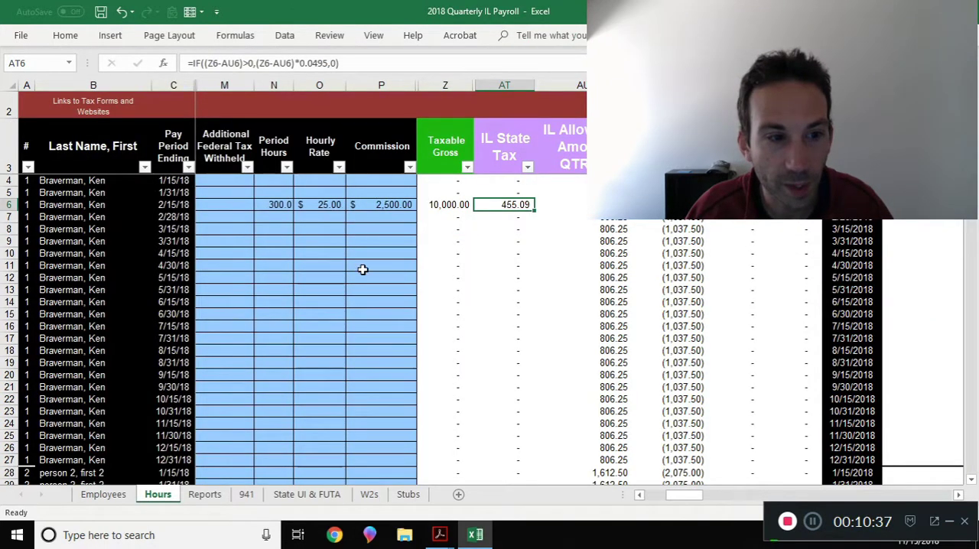
click(381, 230)
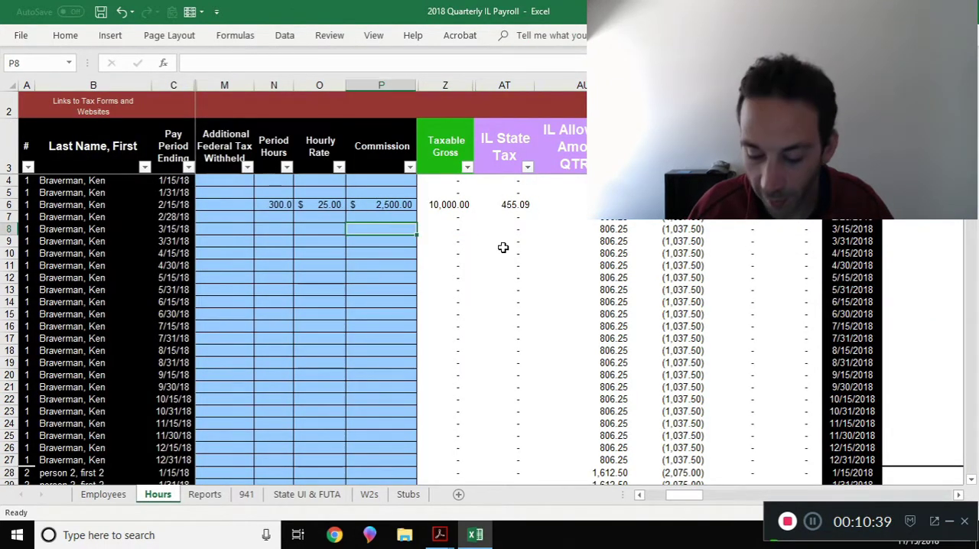
text(5000)
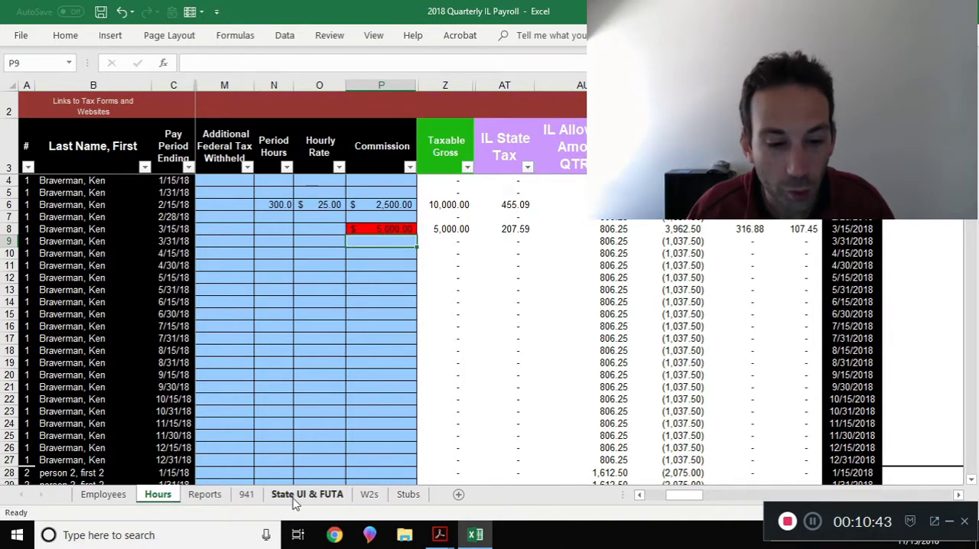
Refresh the State UI & FUTA pivot to show 12,960 UI wages and 699.84 State UI tax
right_click(410, 202)
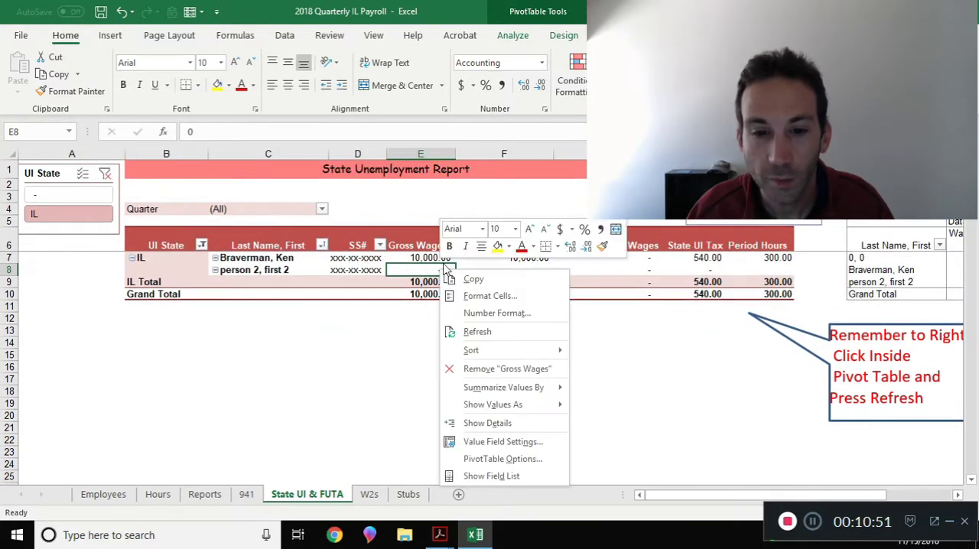
click(477, 330)
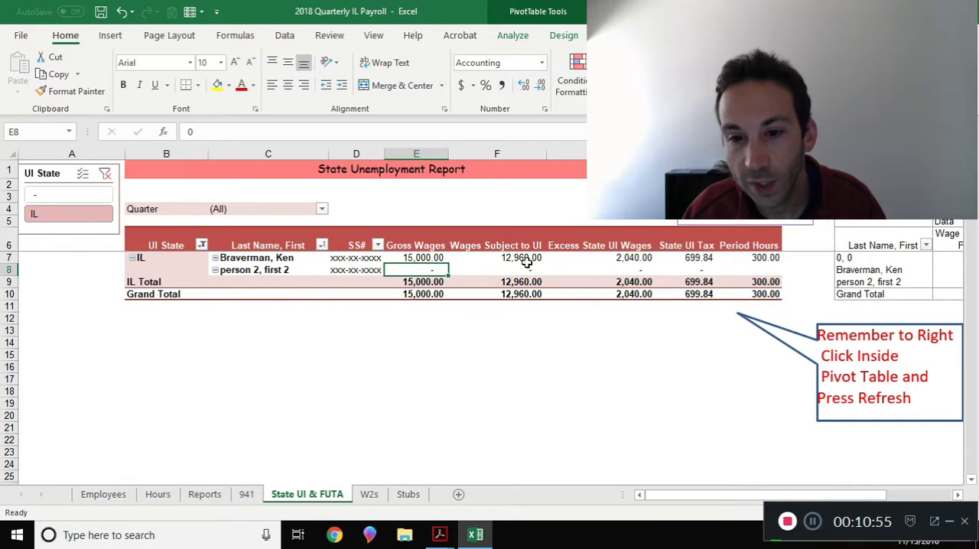
click(522, 257)
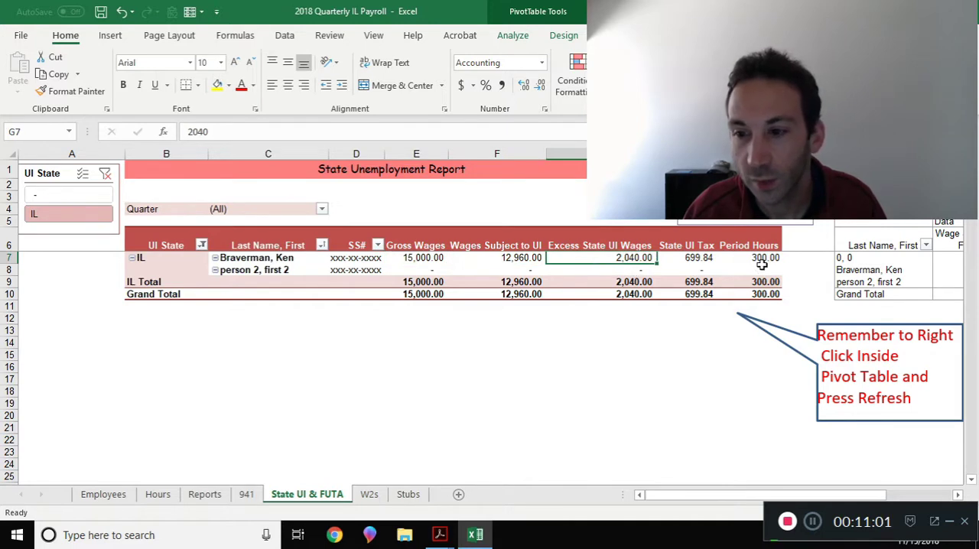
click(697, 257)
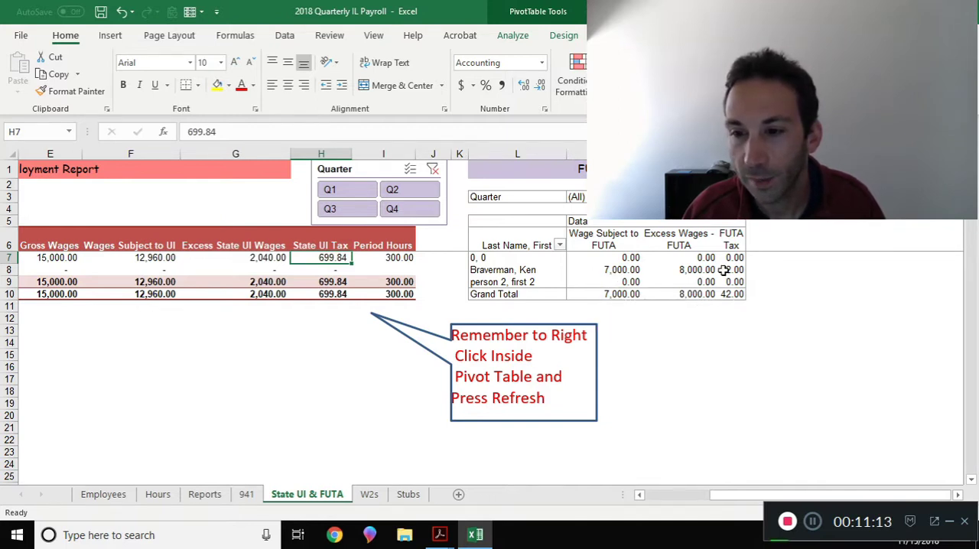
Refresh the FUTA pivot to show 7,000 FUTA-subject wages and 42.00 FUTA tax
right_click(619, 270)
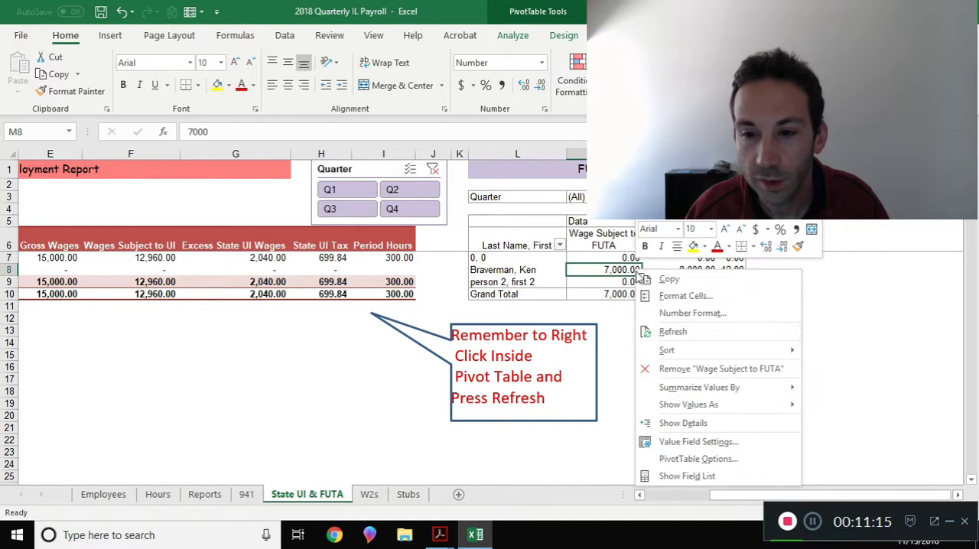
click(673, 330)
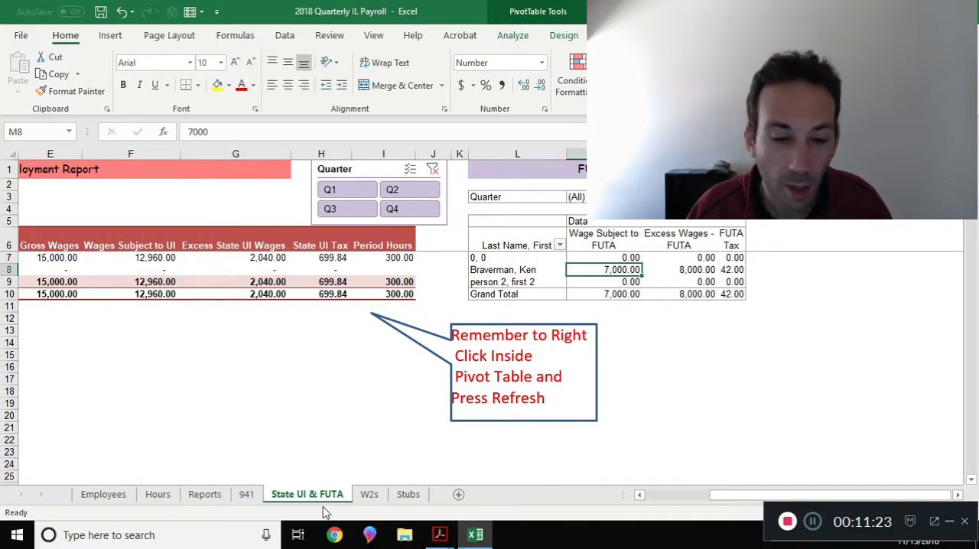
Refresh the W2s pivot to list Braverman and person 2 with 15,000 gross wages
click(370, 494)
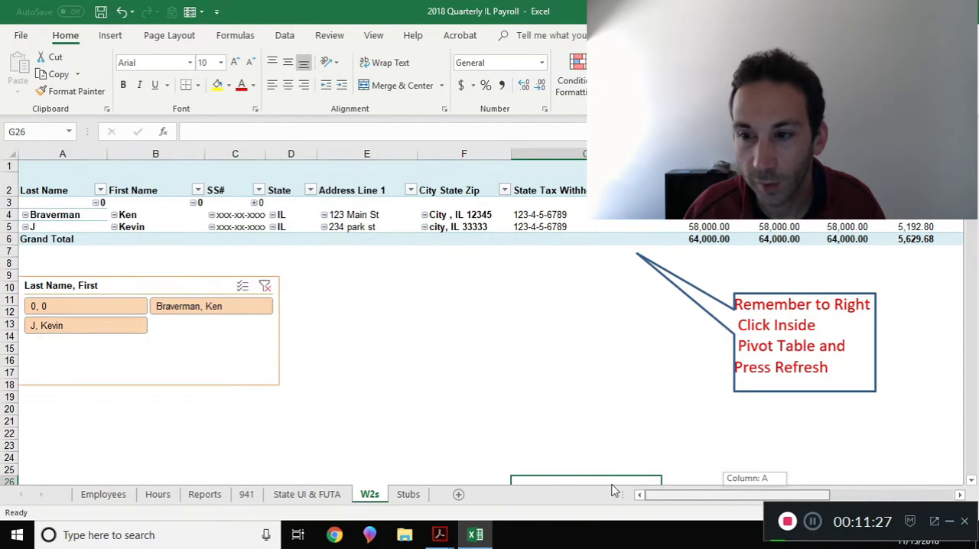
right_click(300, 184)
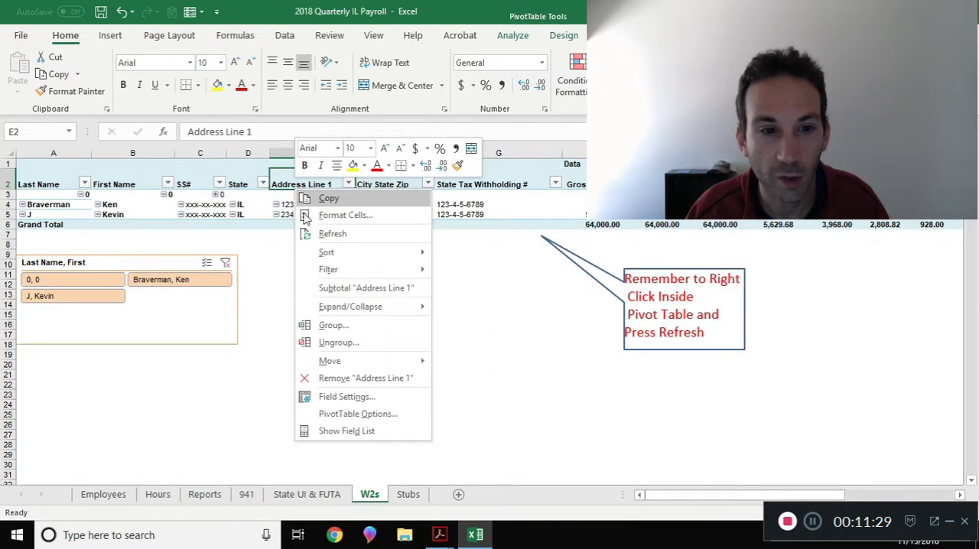
click(332, 232)
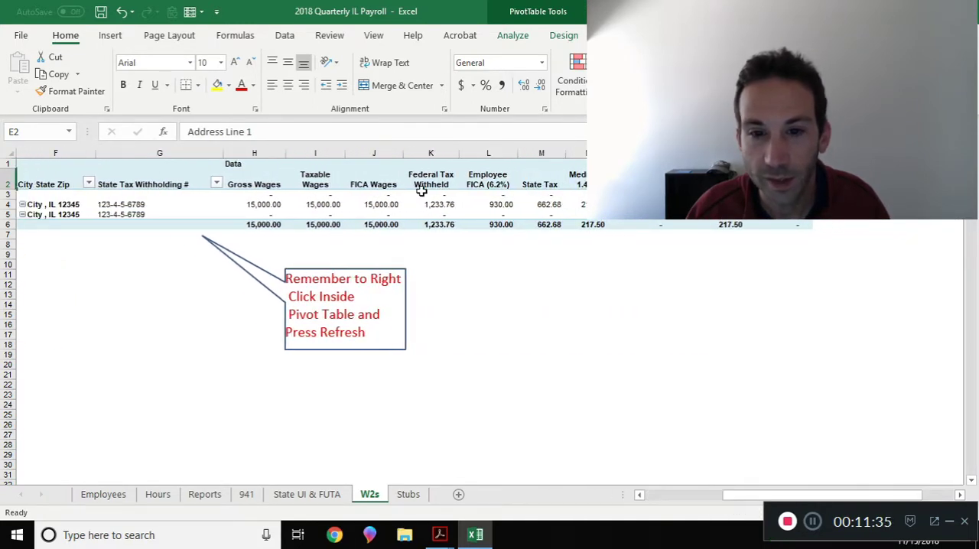
mouse_move(487, 205)
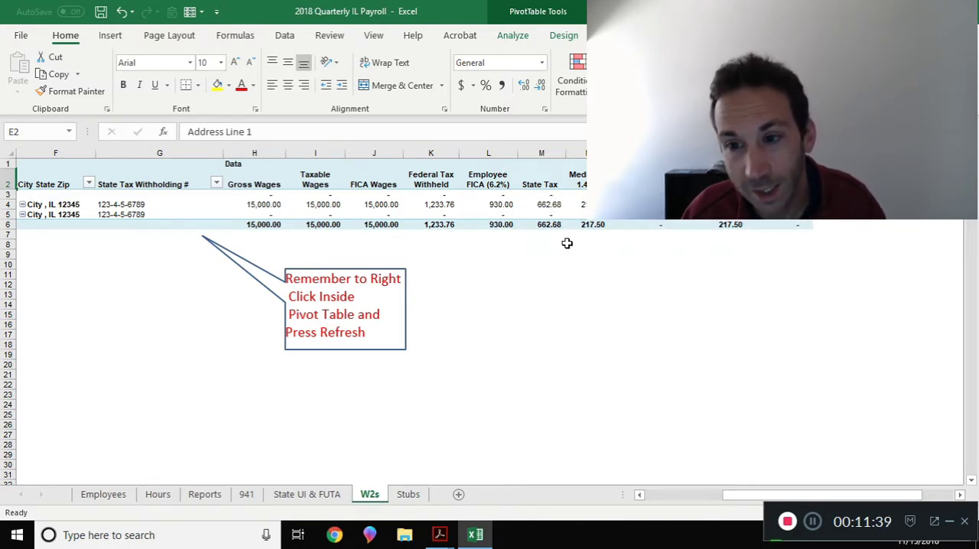
mouse_move(647, 338)
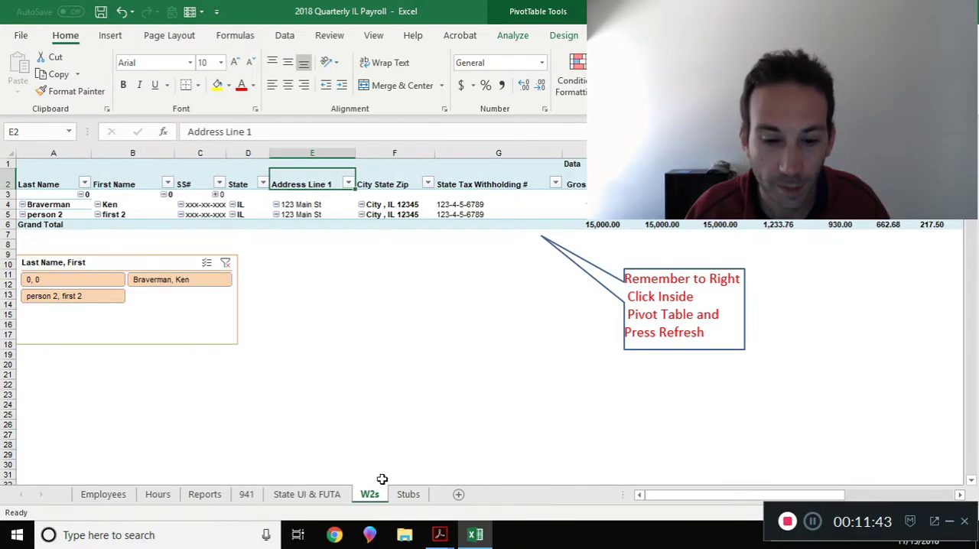
click(407, 494)
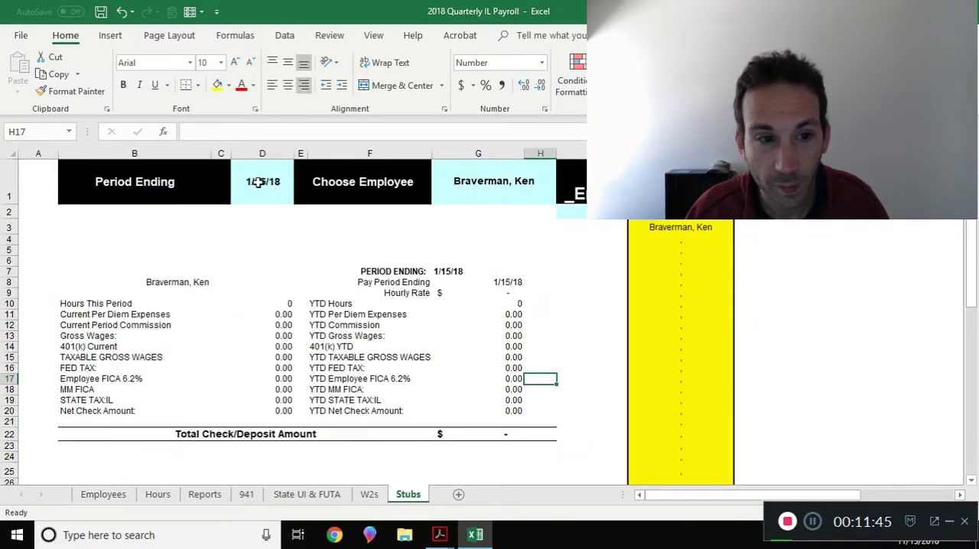
text(2/15/2018)
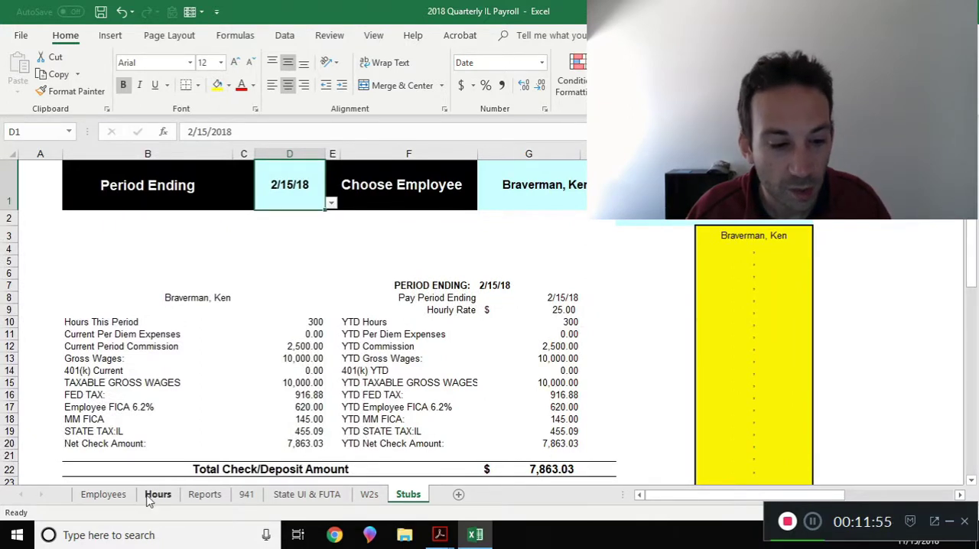
On Hours, clear the 3/15/18 commission and enter 5000 in the 4/30/18 row
click(159, 494)
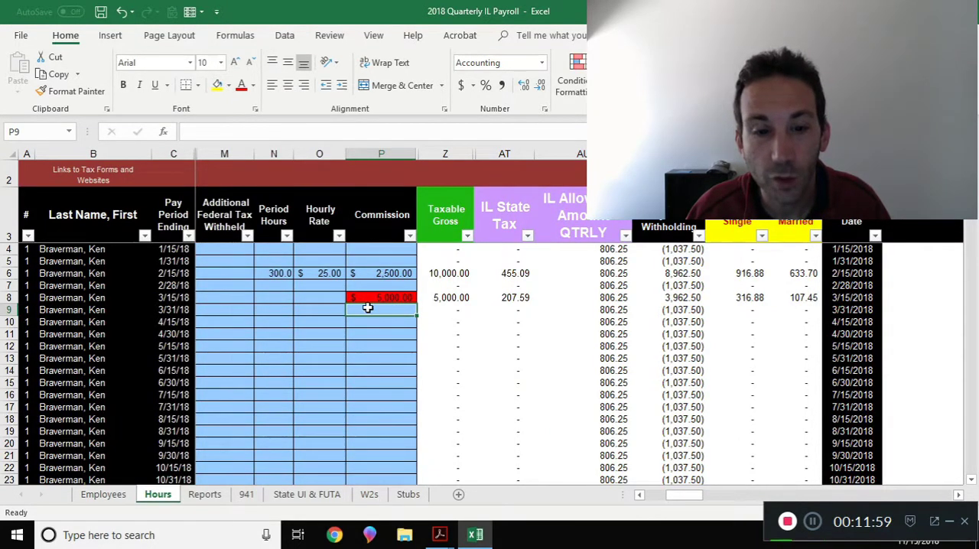
click(381, 297)
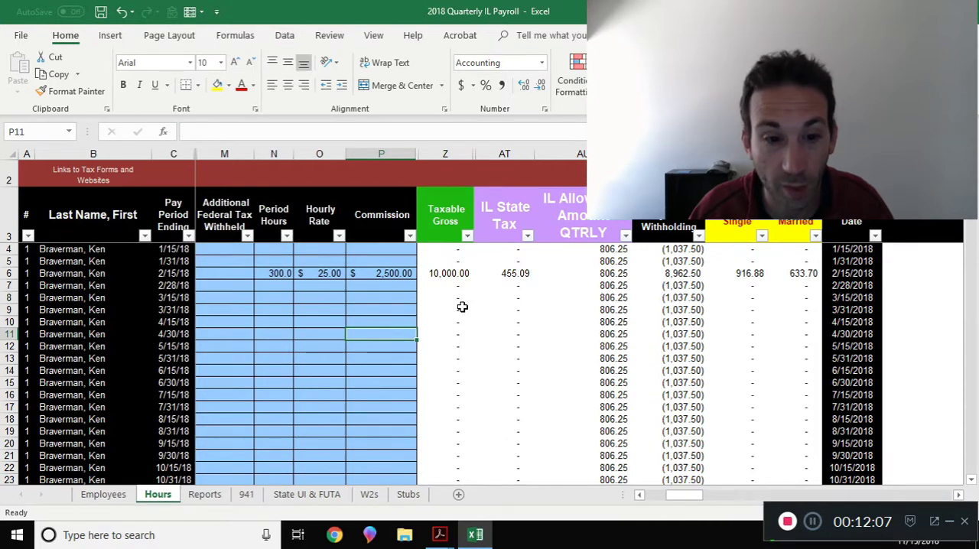
text(5000)
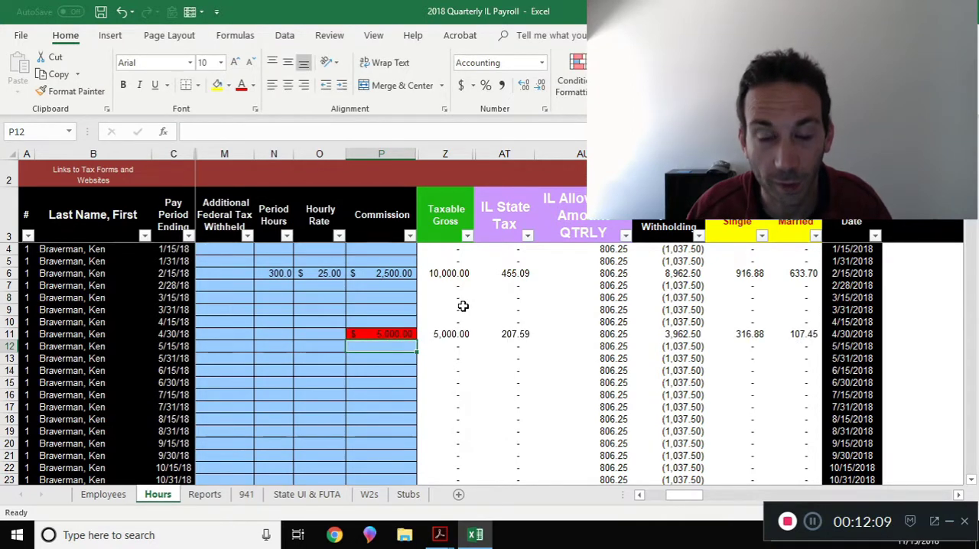